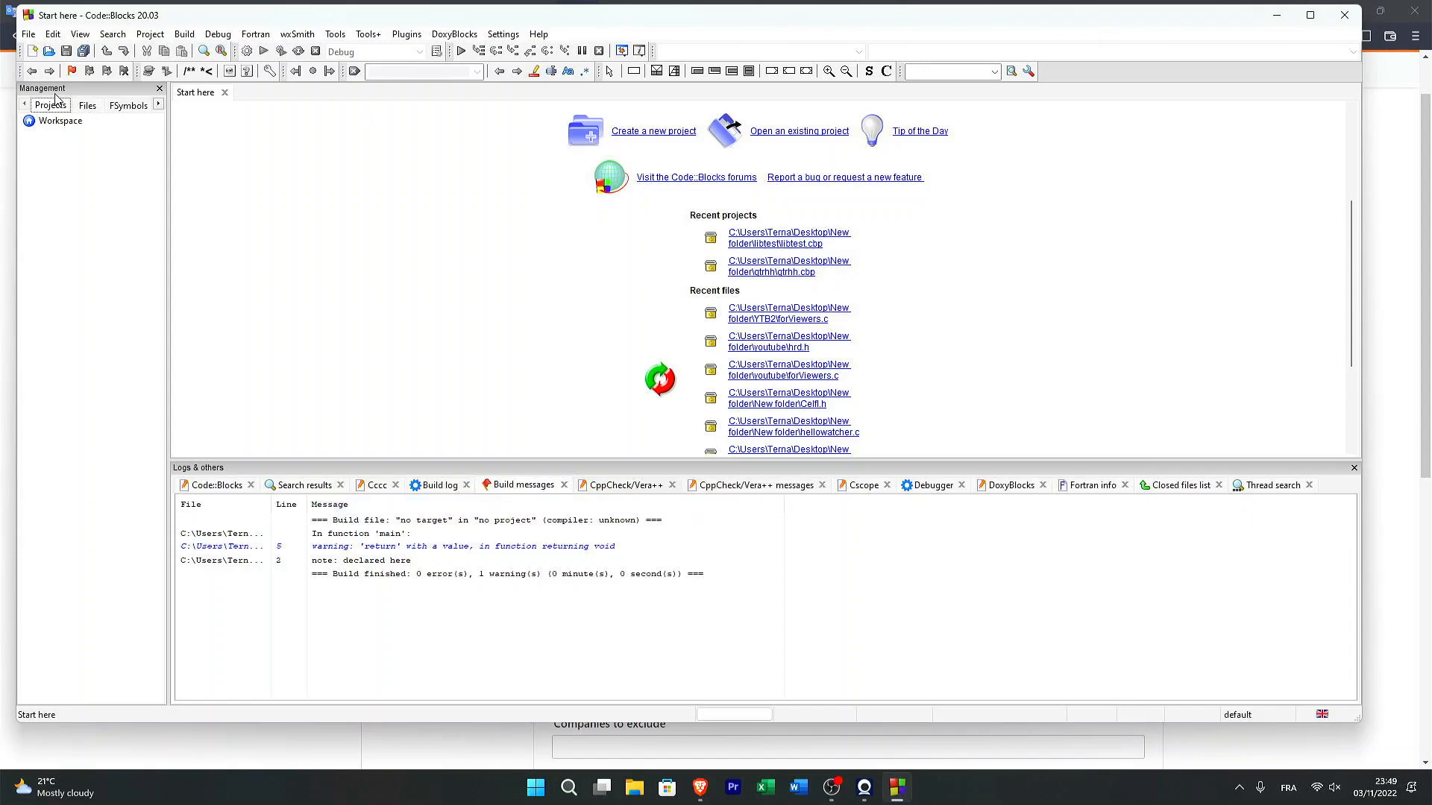
{"action": "mouse_move", "coordinate": [168, 195]}
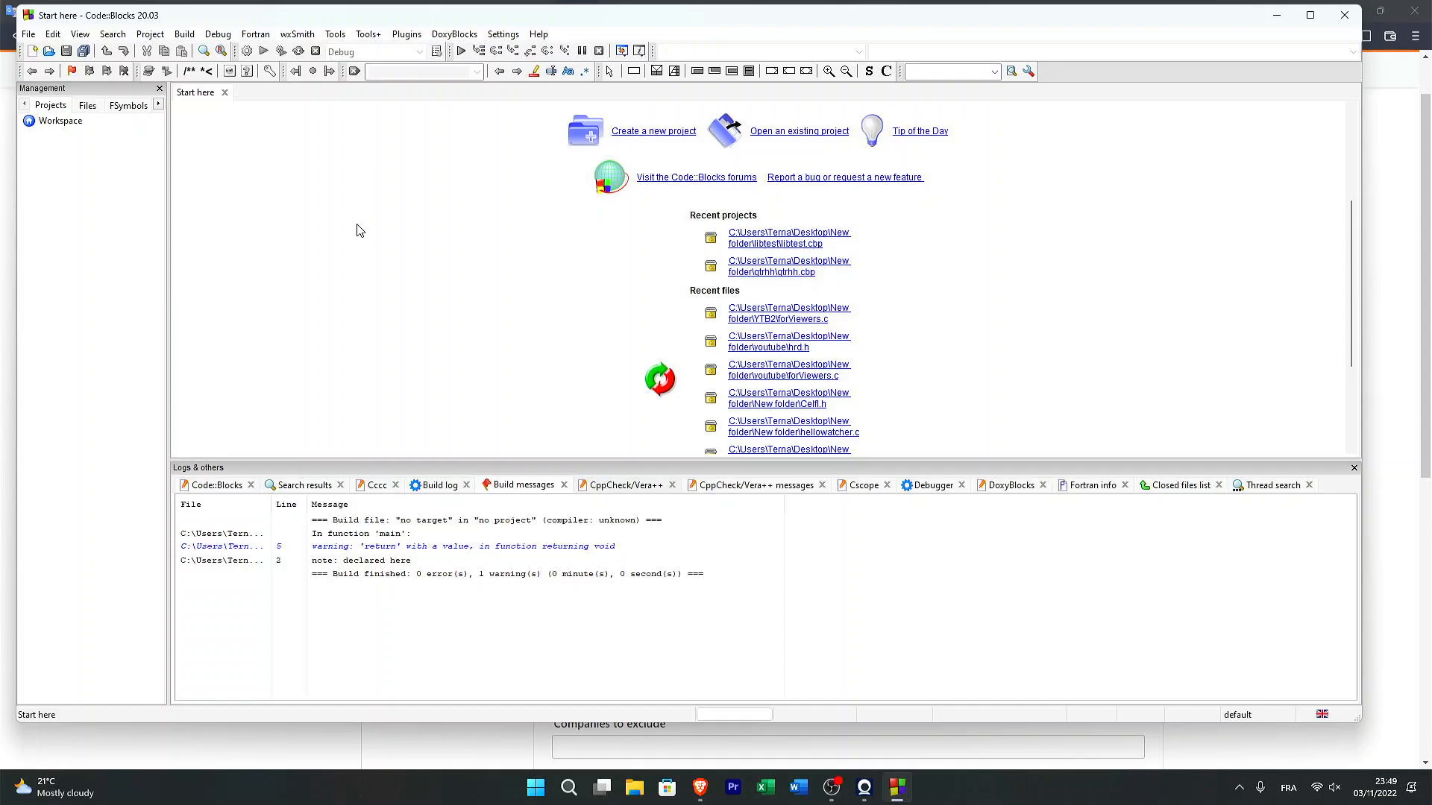
{"action": "mouse_move", "coordinate": [295, 190]}
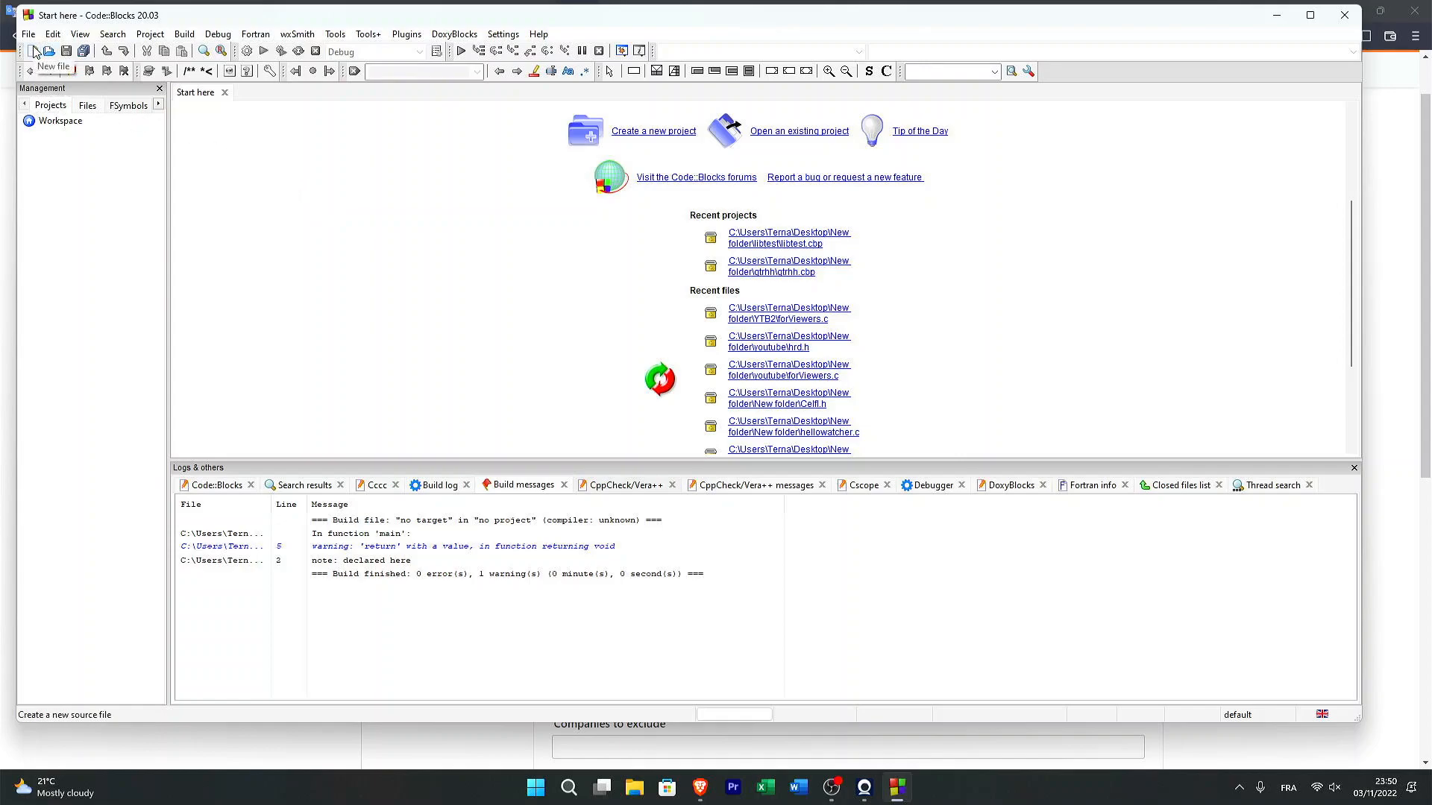
Step: Start the C/C++ header file wizard from File > New > File
{"action": "left_click", "coordinate": [32, 52]}
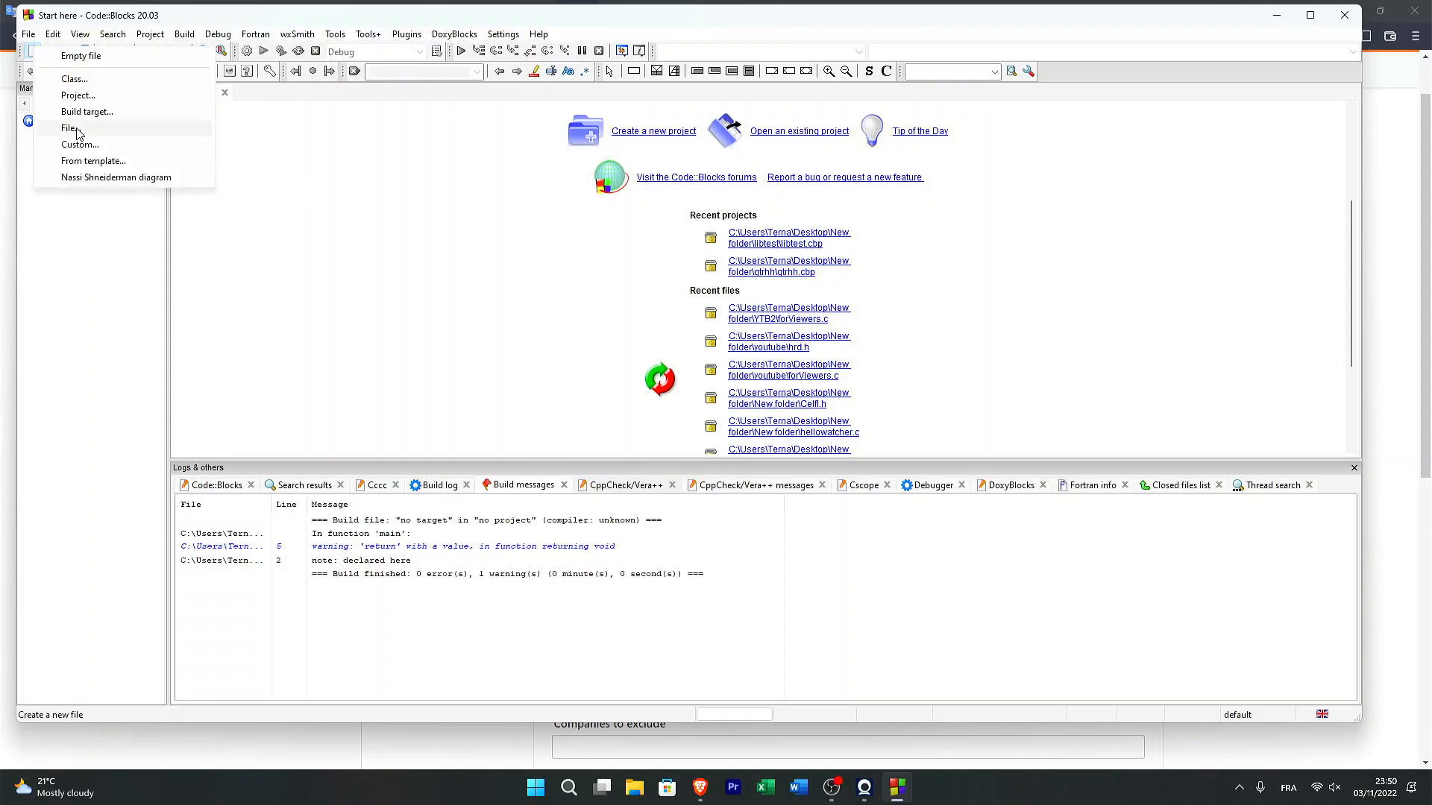
{"action": "left_click", "coordinate": [70, 128]}
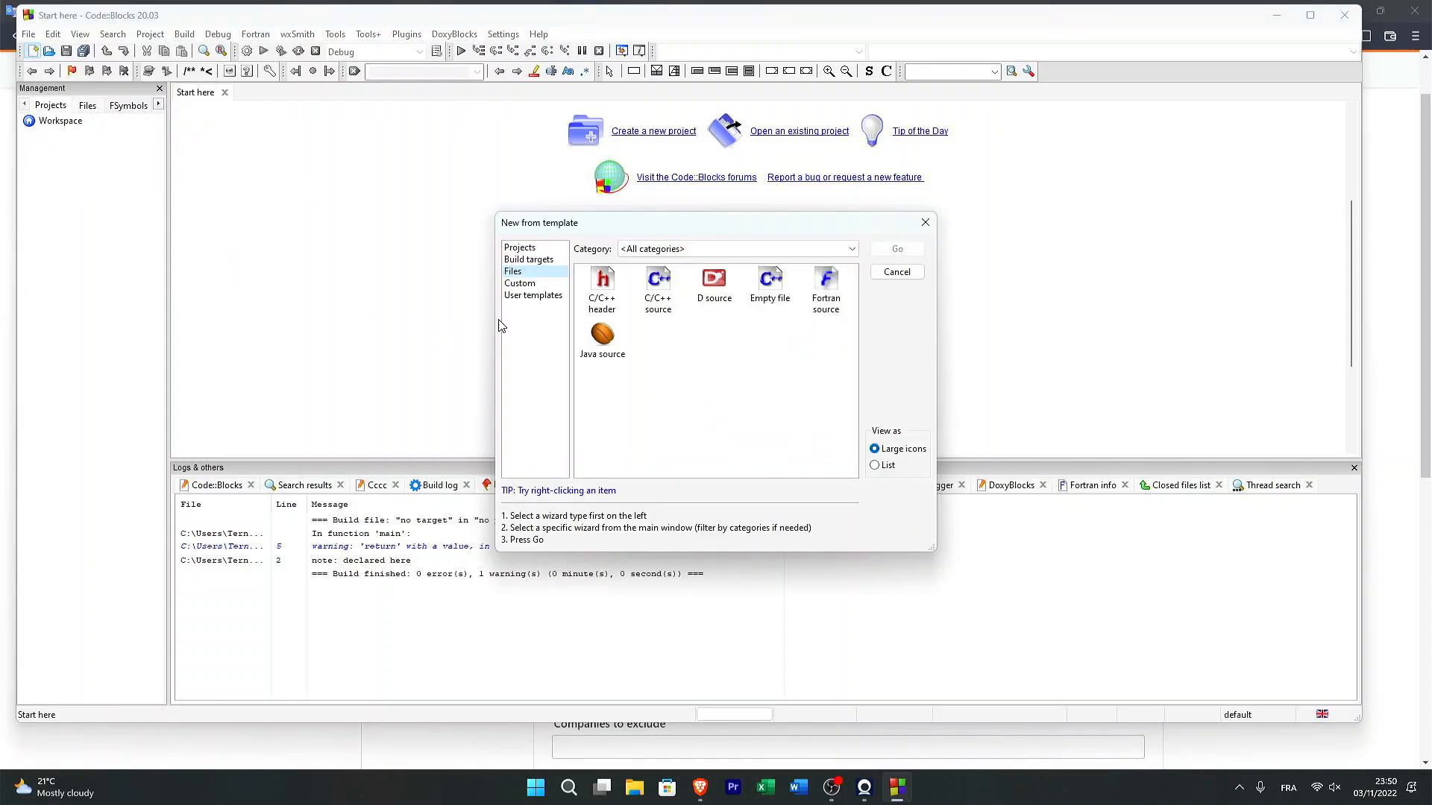
{"action": "left_click", "coordinate": [601, 279]}
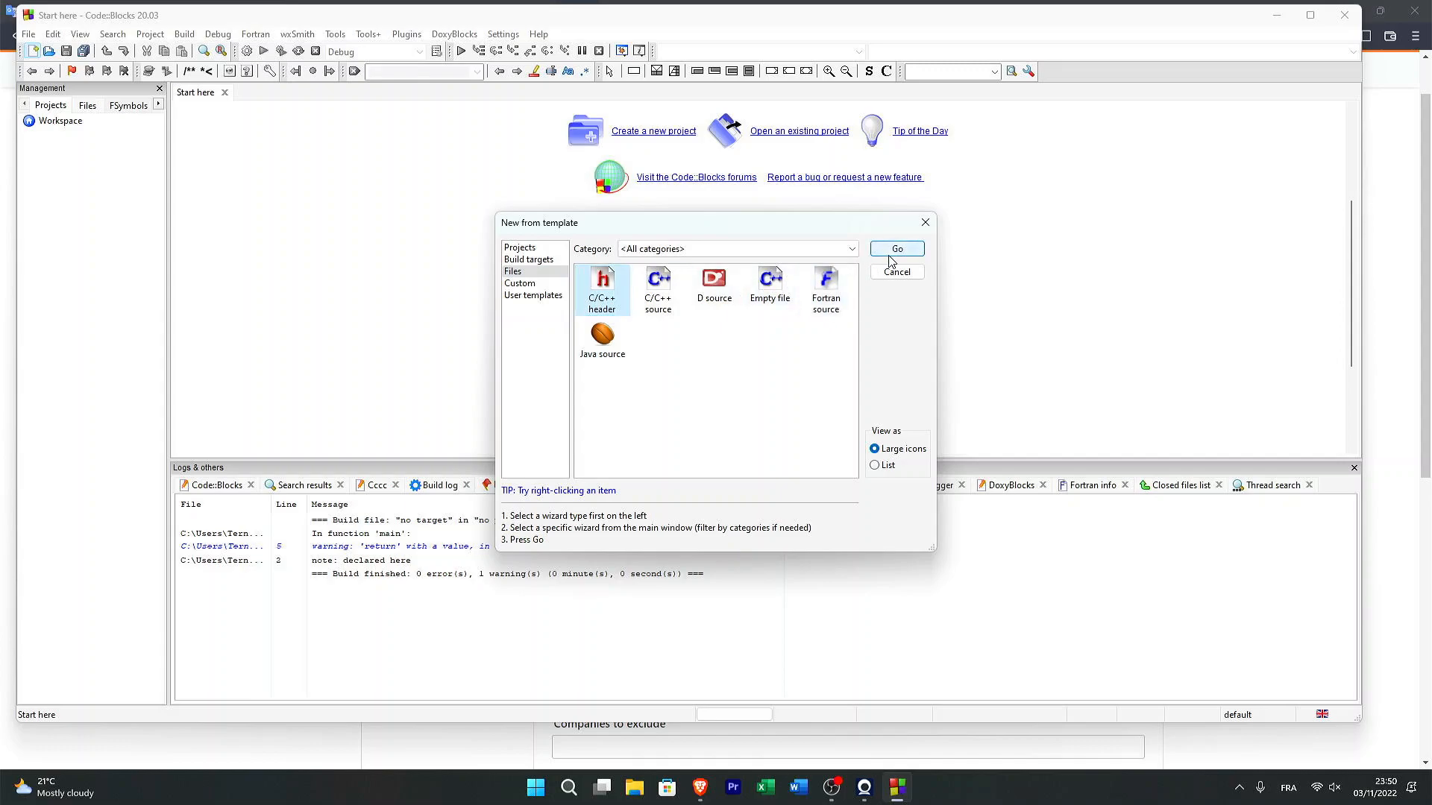
{"action": "left_click", "coordinate": [895, 249]}
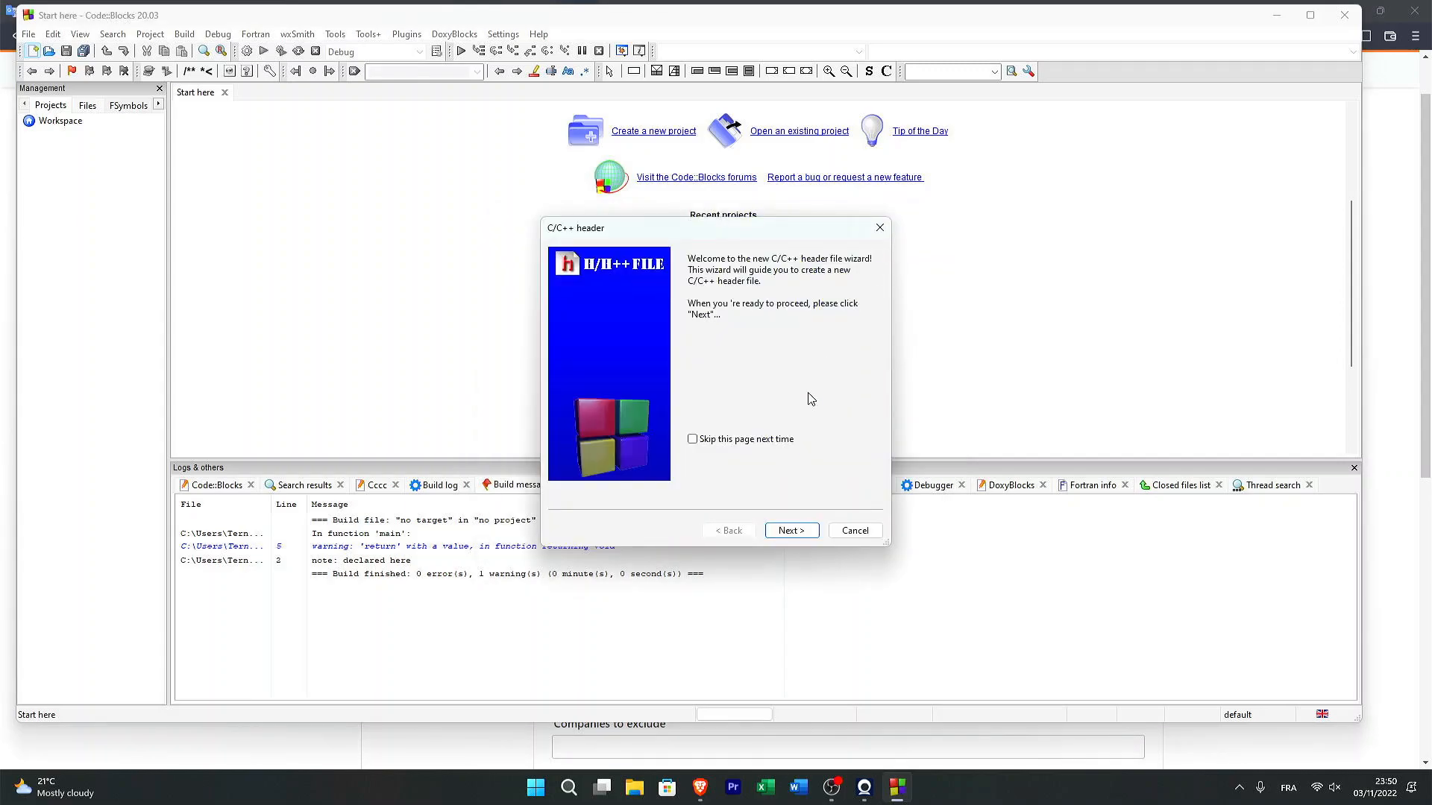
{"action": "left_click", "coordinate": [790, 530]}
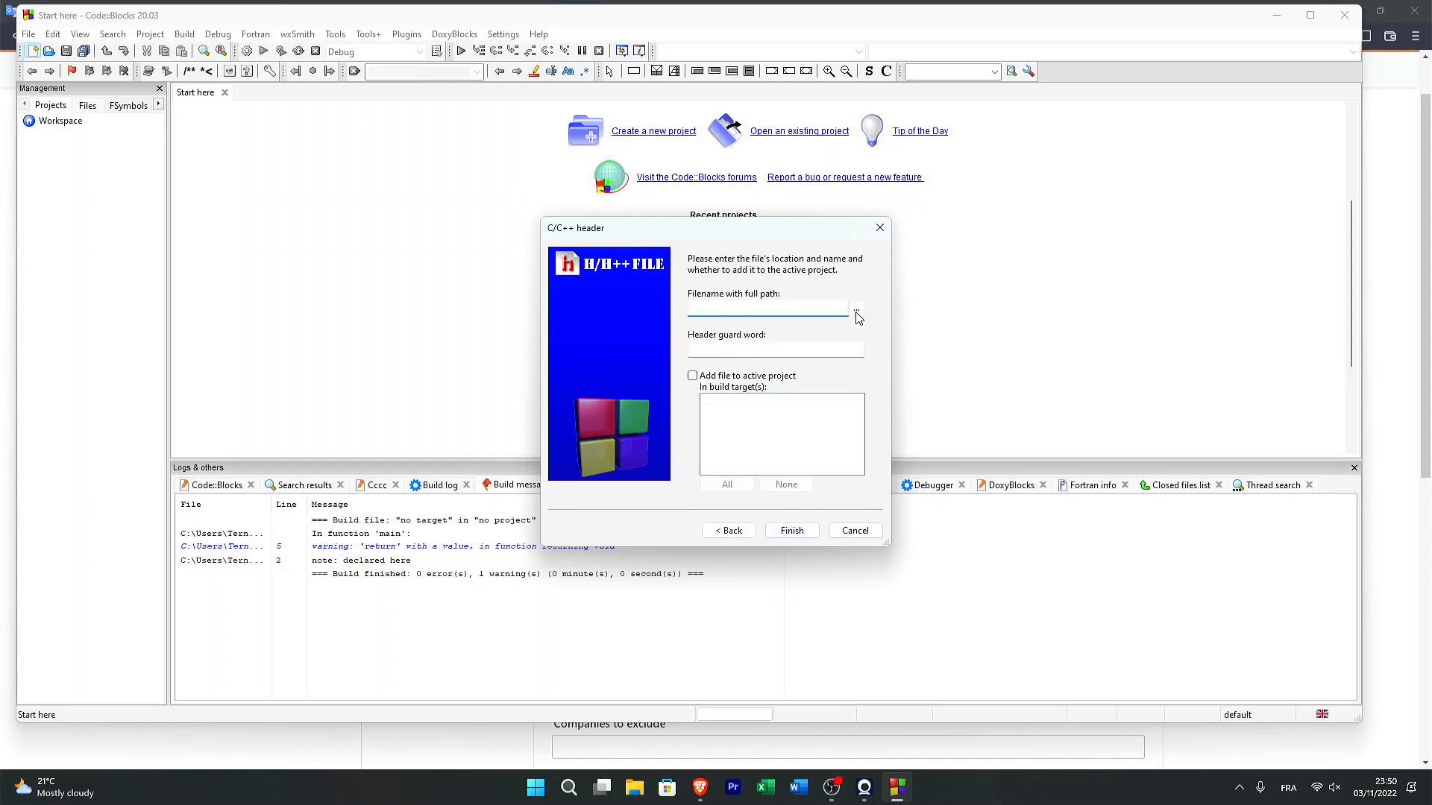
Step: Name the header 'heloo' in the YTB2 folder and finish the wizard
{"action": "left_click", "coordinate": [855, 308]}
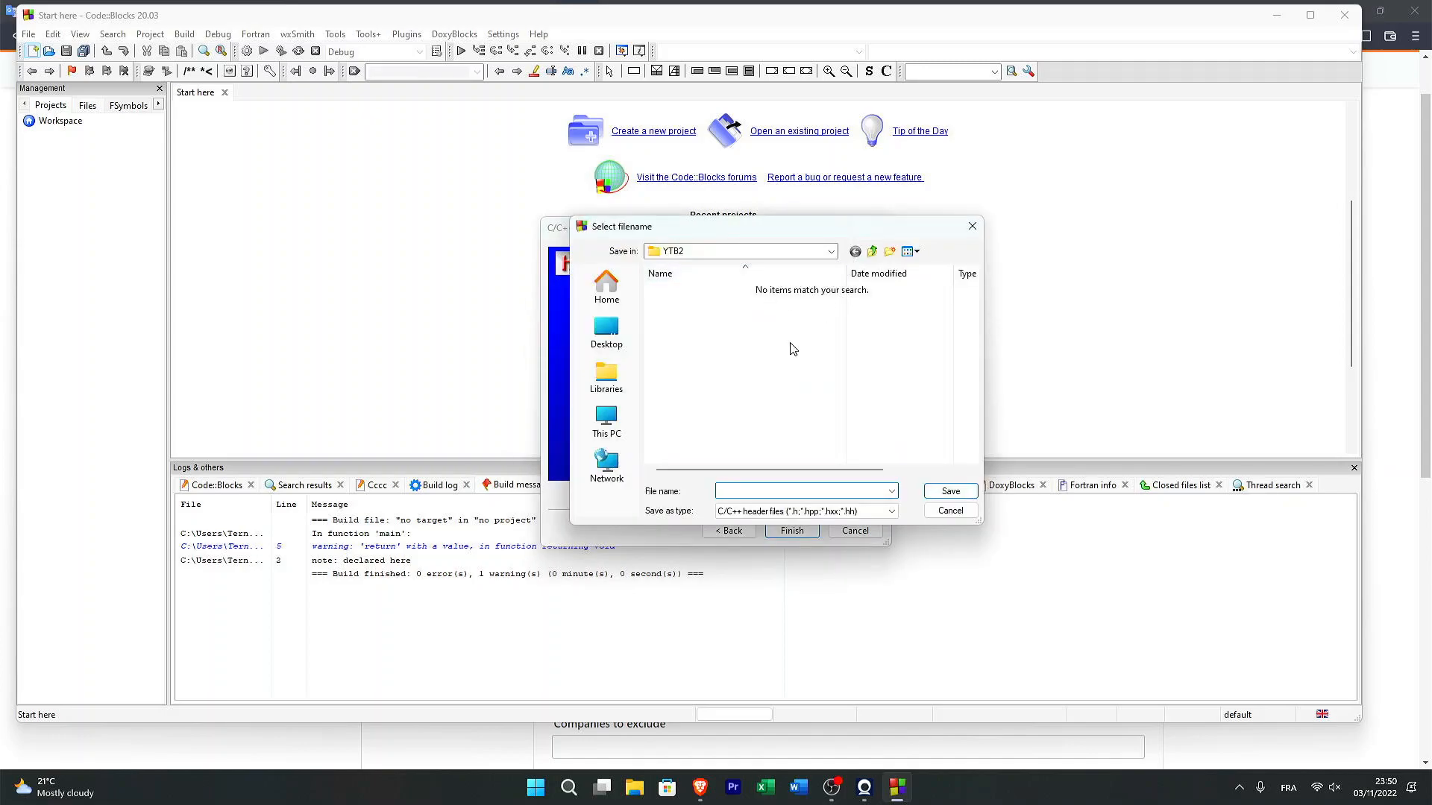
{"action": "type", "text": "h"}
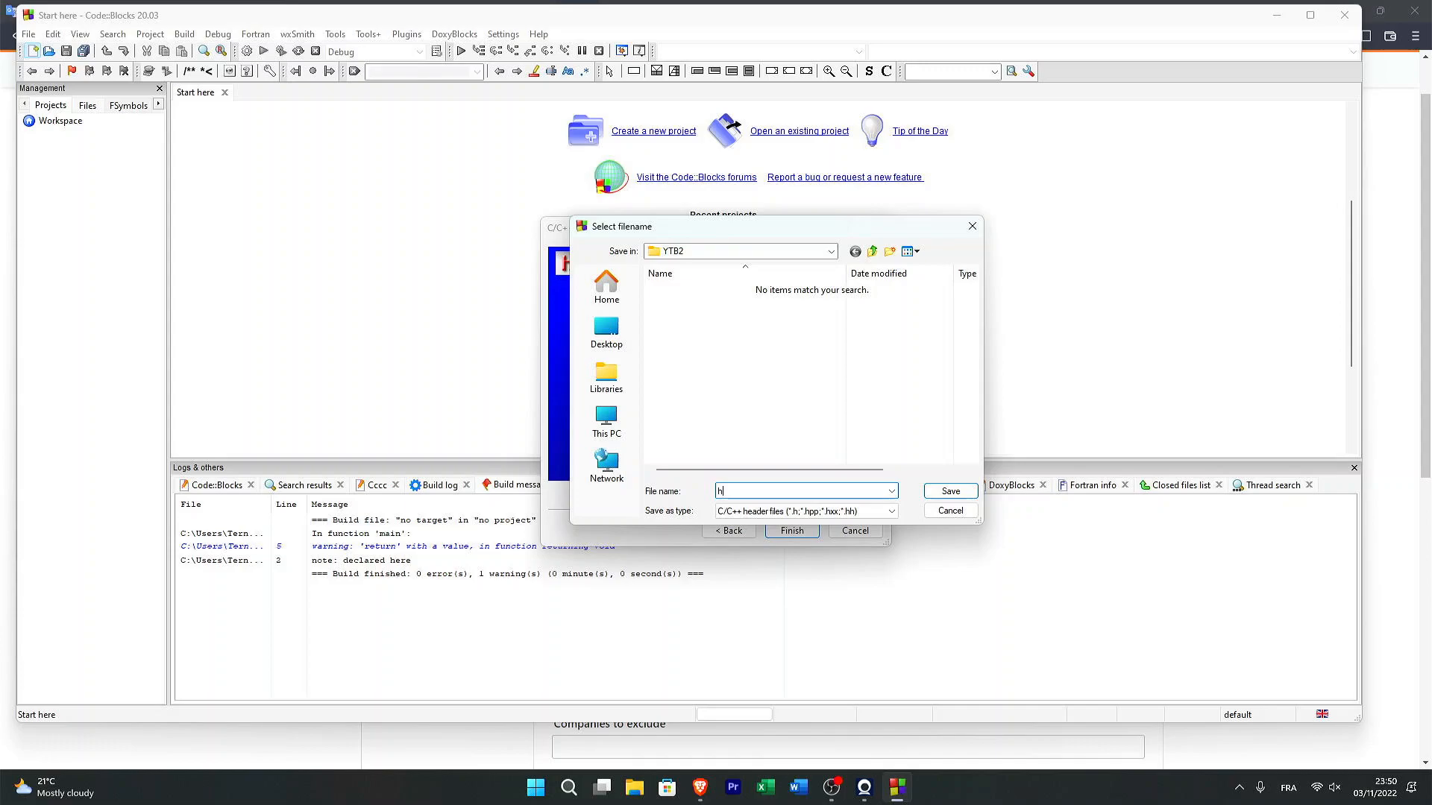
{"action": "type", "text": "eloo"}
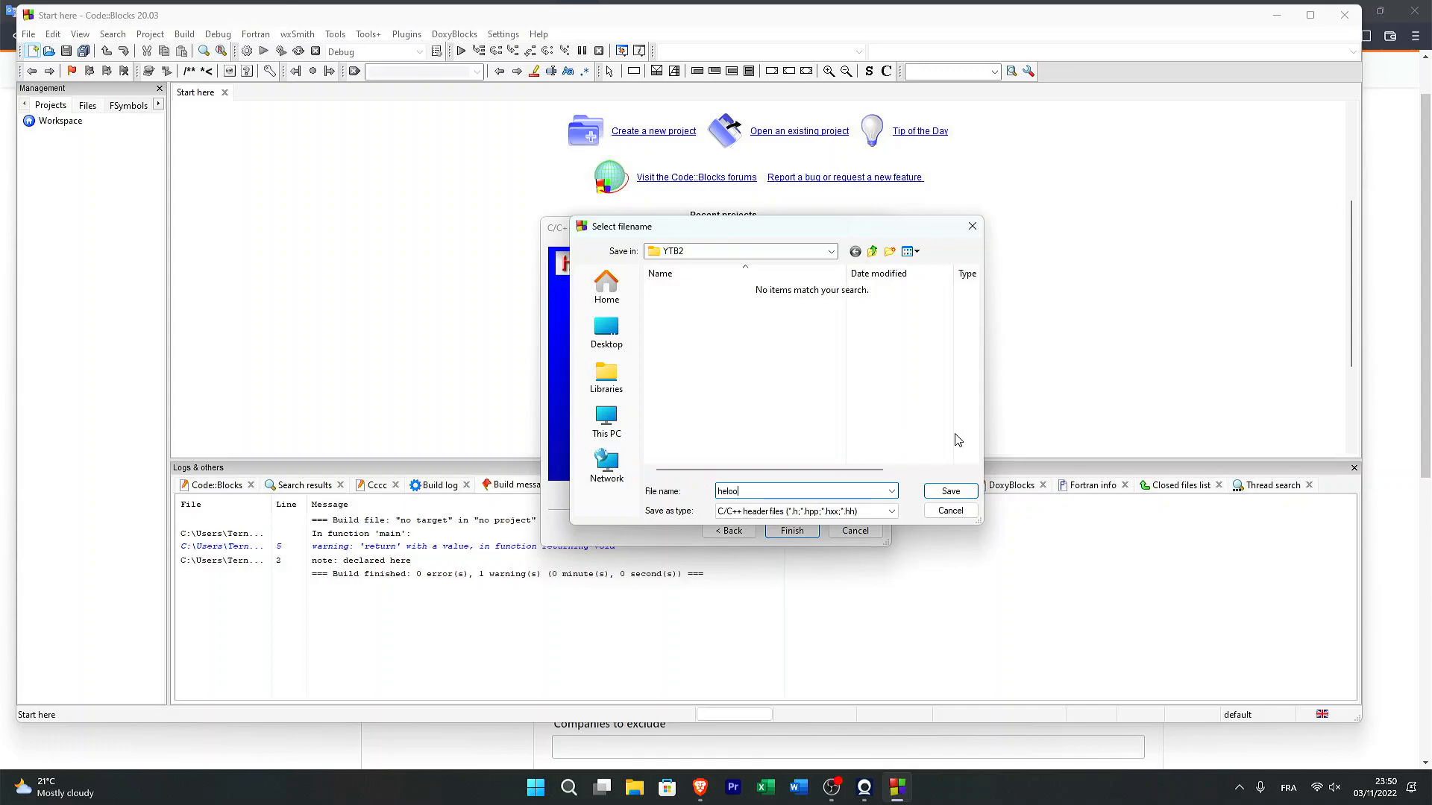
{"action": "left_click", "coordinate": [949, 491]}
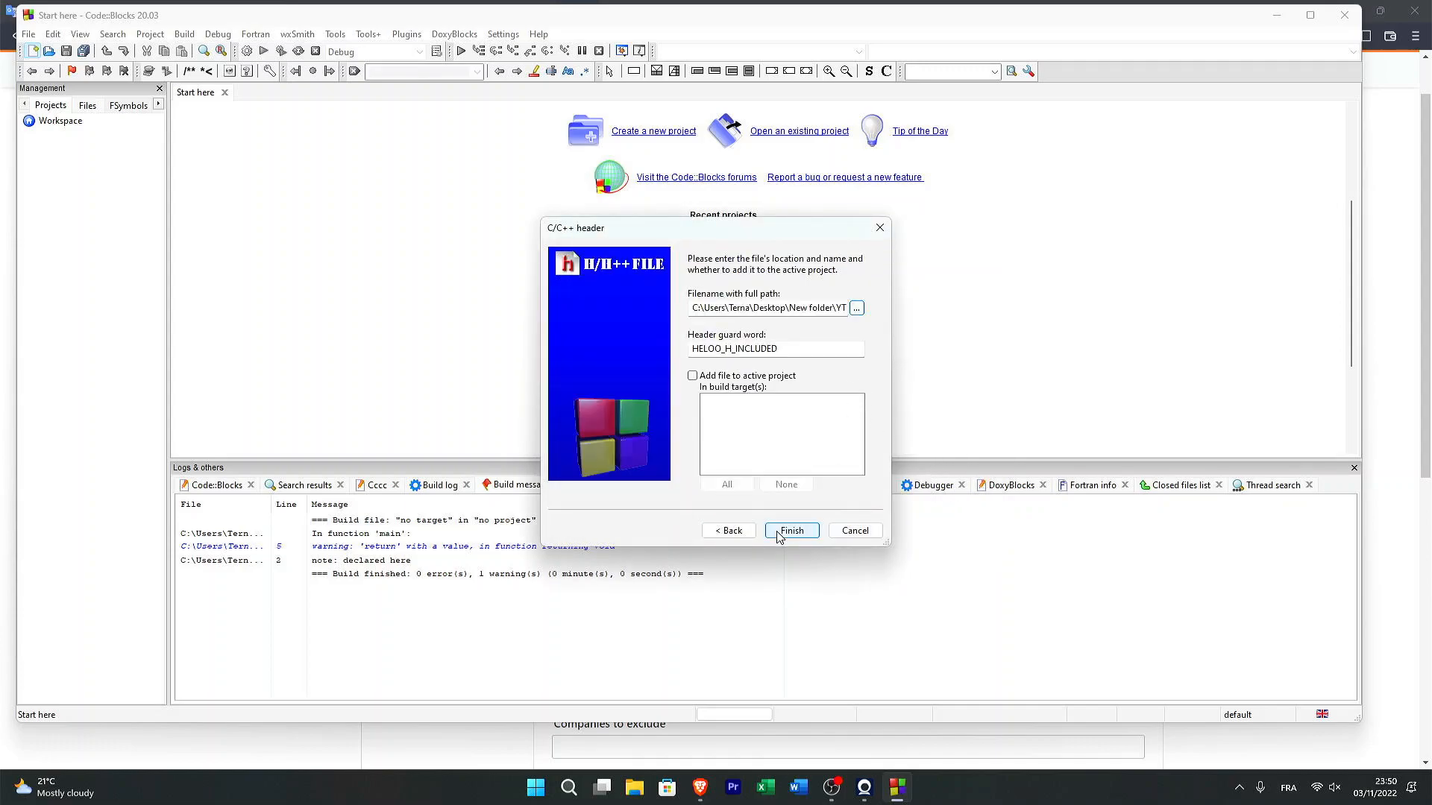
{"action": "left_click", "coordinate": [790, 530]}
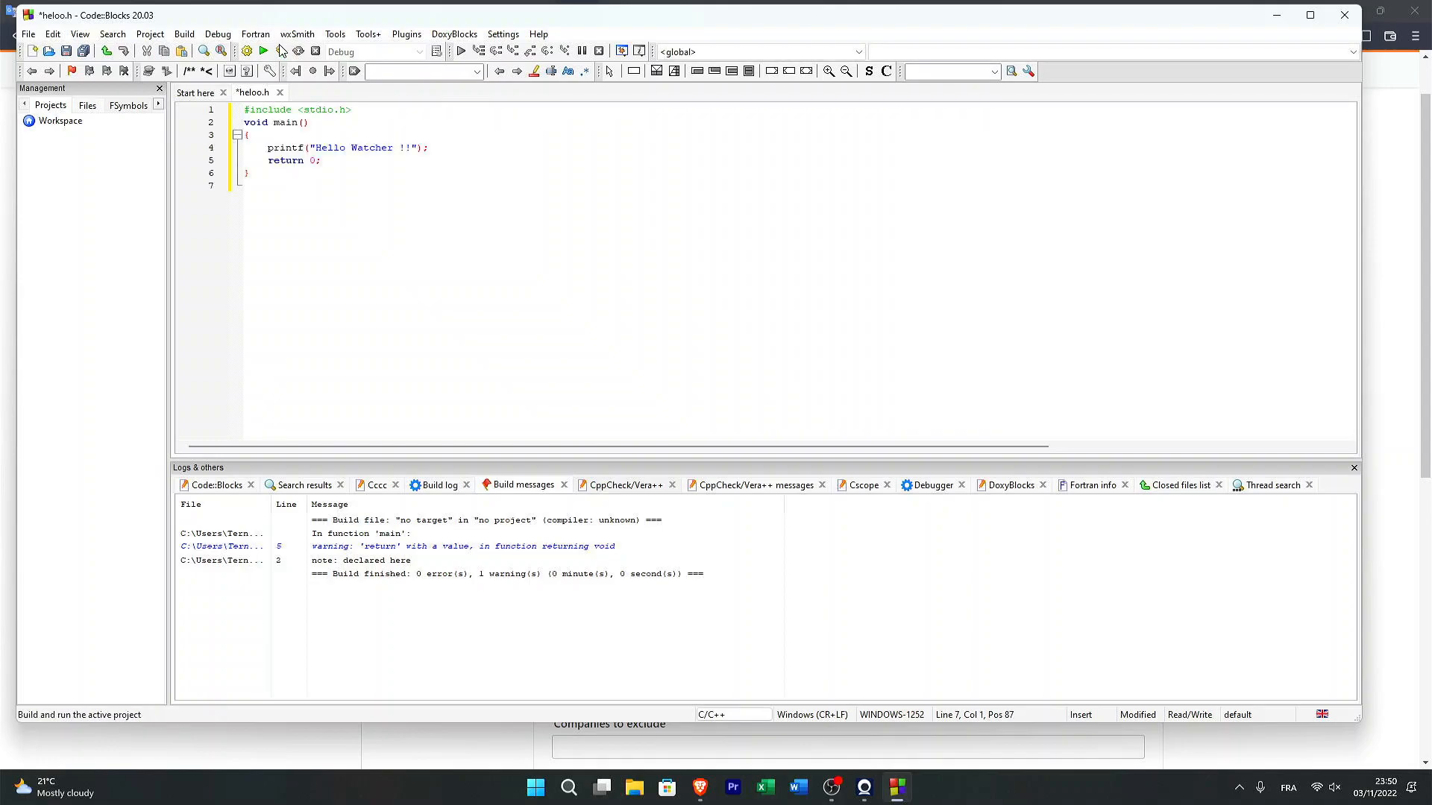
Step: Run heloo.h with Build and run, triggering the build-first prompt
{"action": "left_click", "coordinate": [263, 52]}
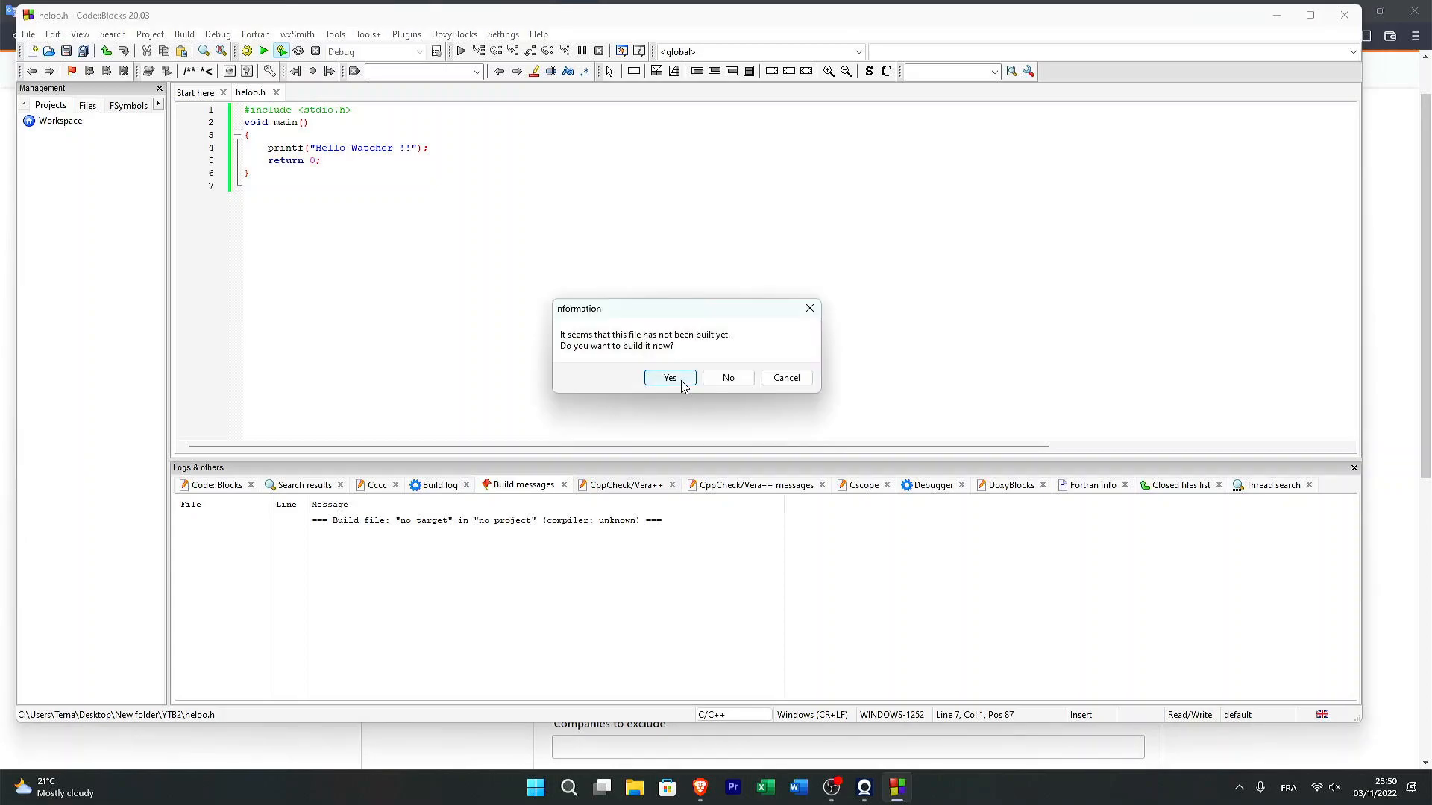
Step: Confirm building heloo.h and run it, opening a console reporting return 0
{"action": "left_click", "coordinate": [670, 377]}
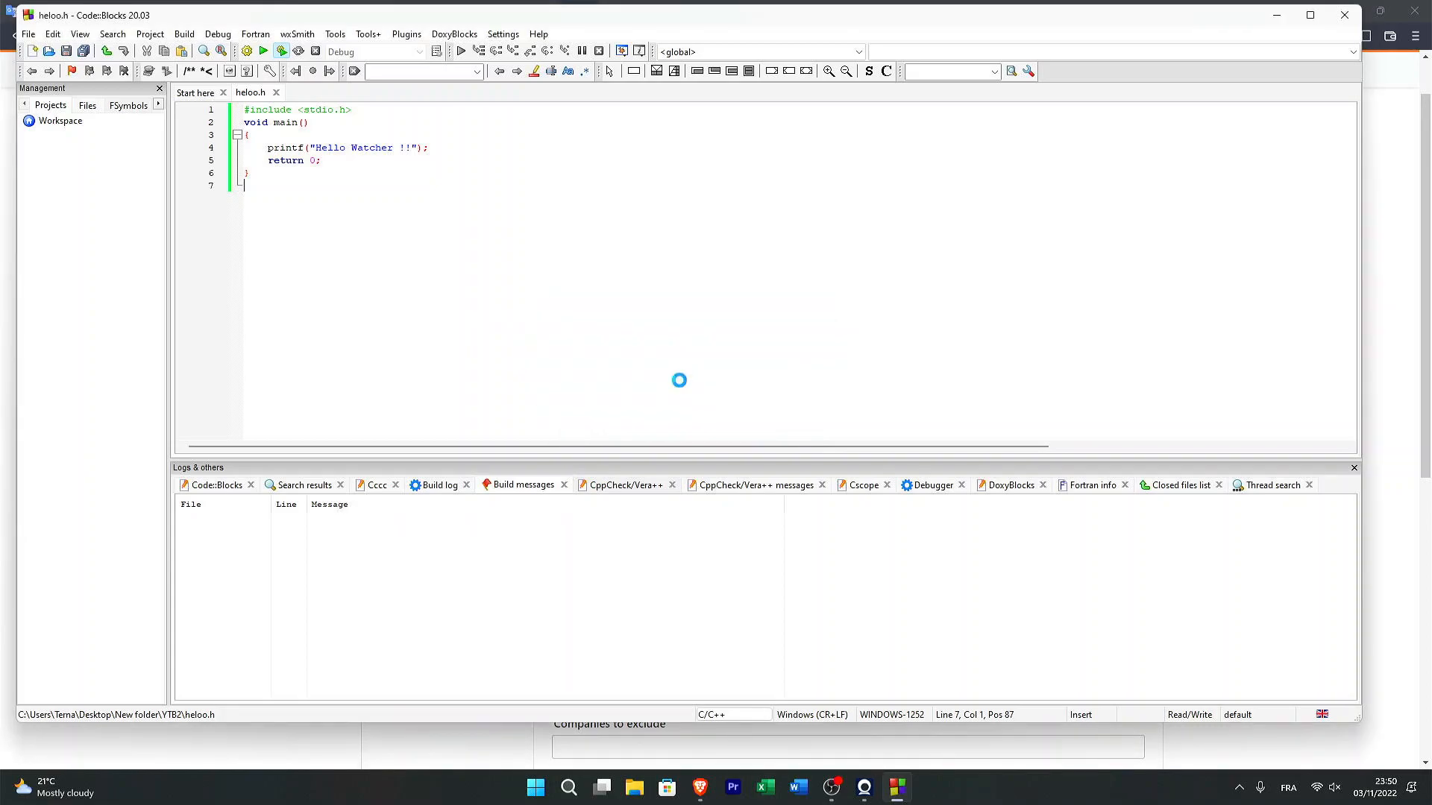
{"action": "left_click", "coordinate": [263, 51]}
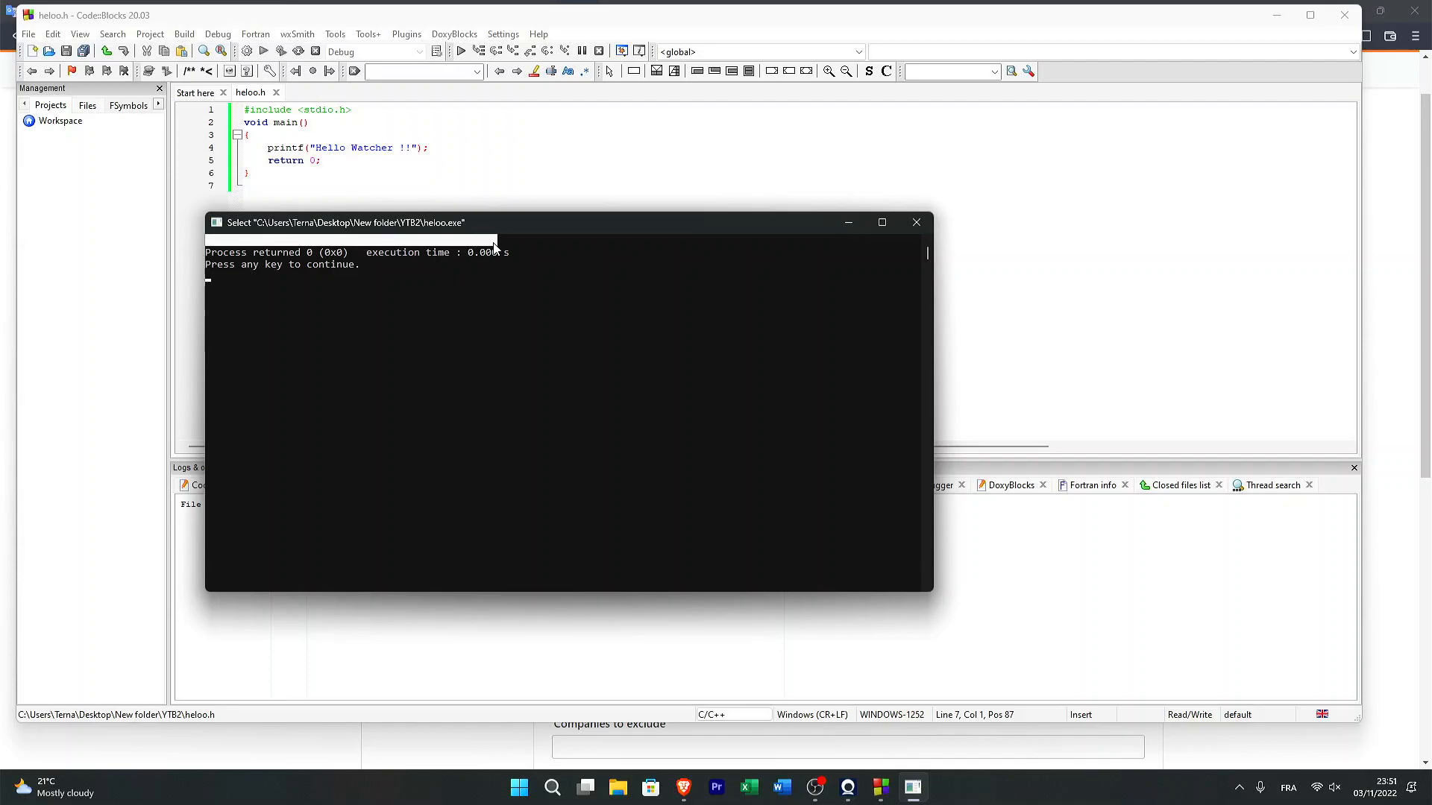
{"action": "mouse_move", "coordinate": [454, 253]}
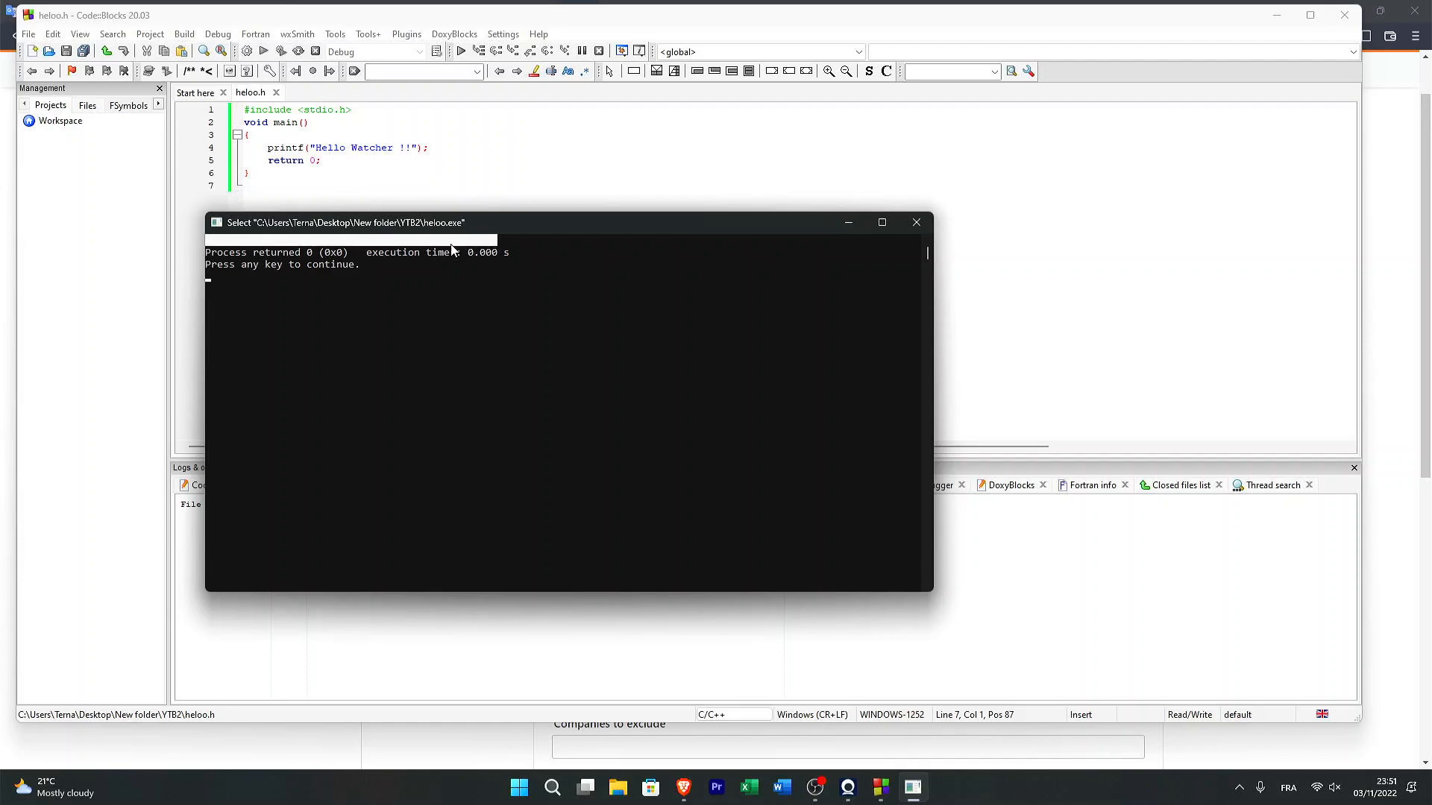
{"action": "mouse_move", "coordinate": [917, 223]}
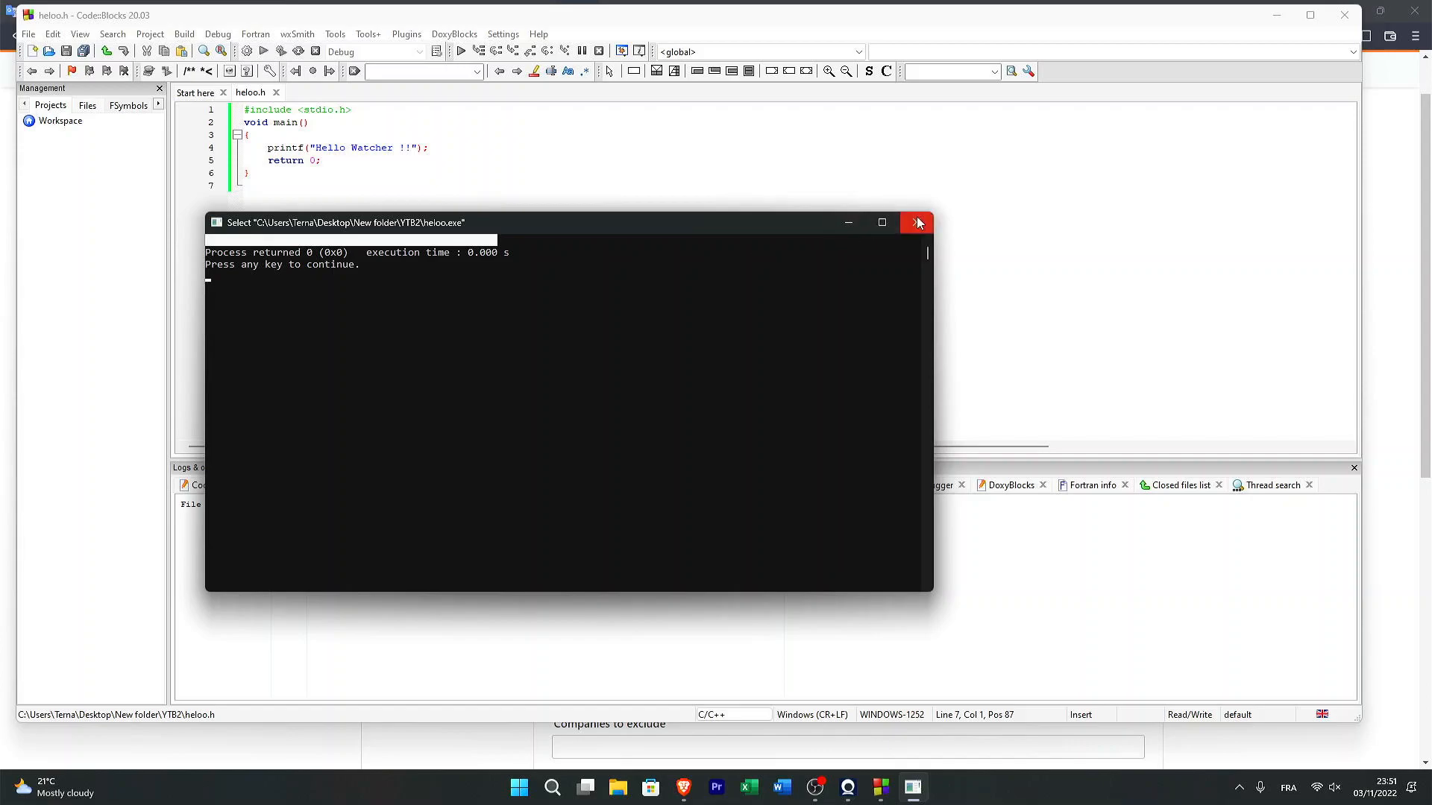
Step: Close the heloo.h console window and open the File > New menu
{"action": "left_click", "coordinate": [915, 222]}
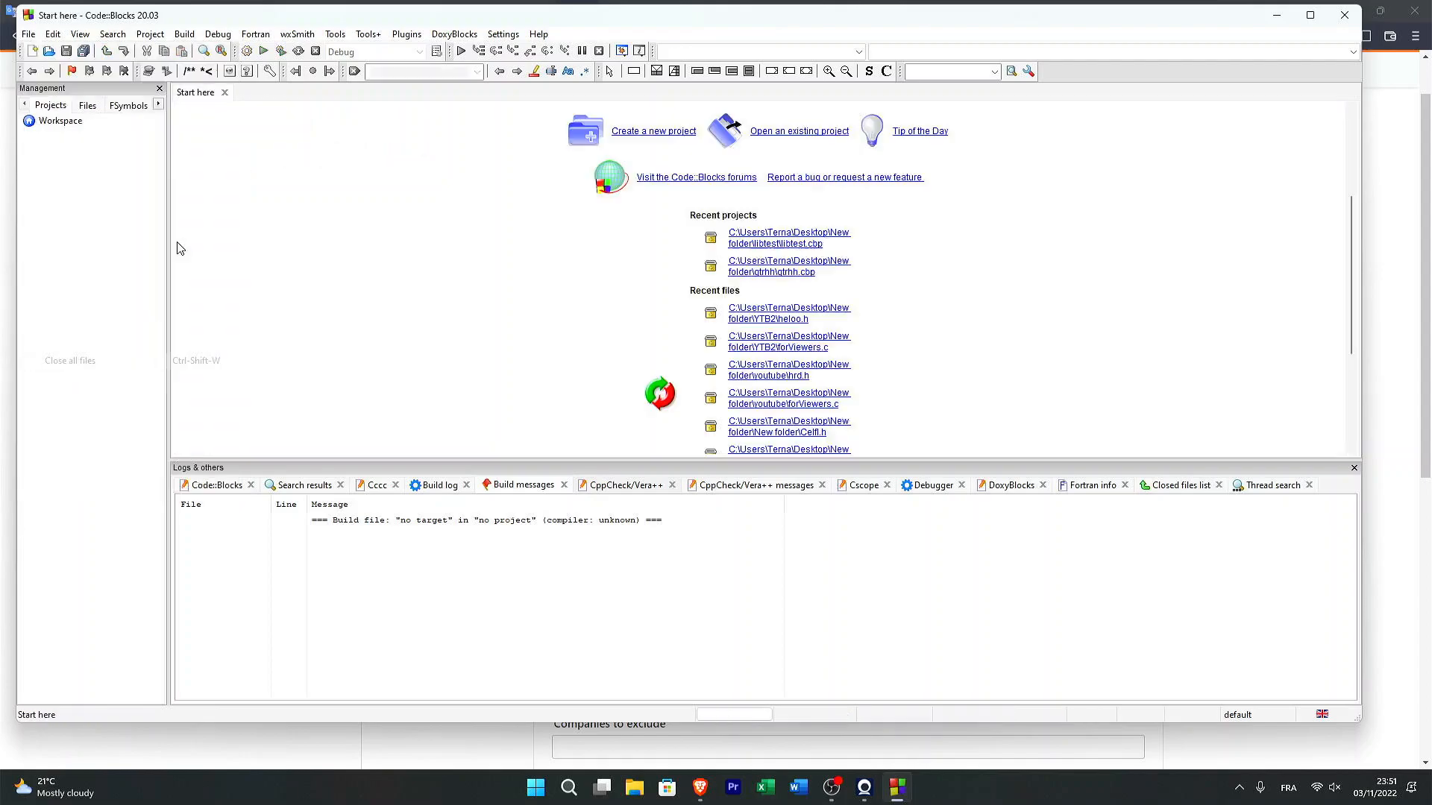
{"action": "left_click", "coordinate": [31, 52]}
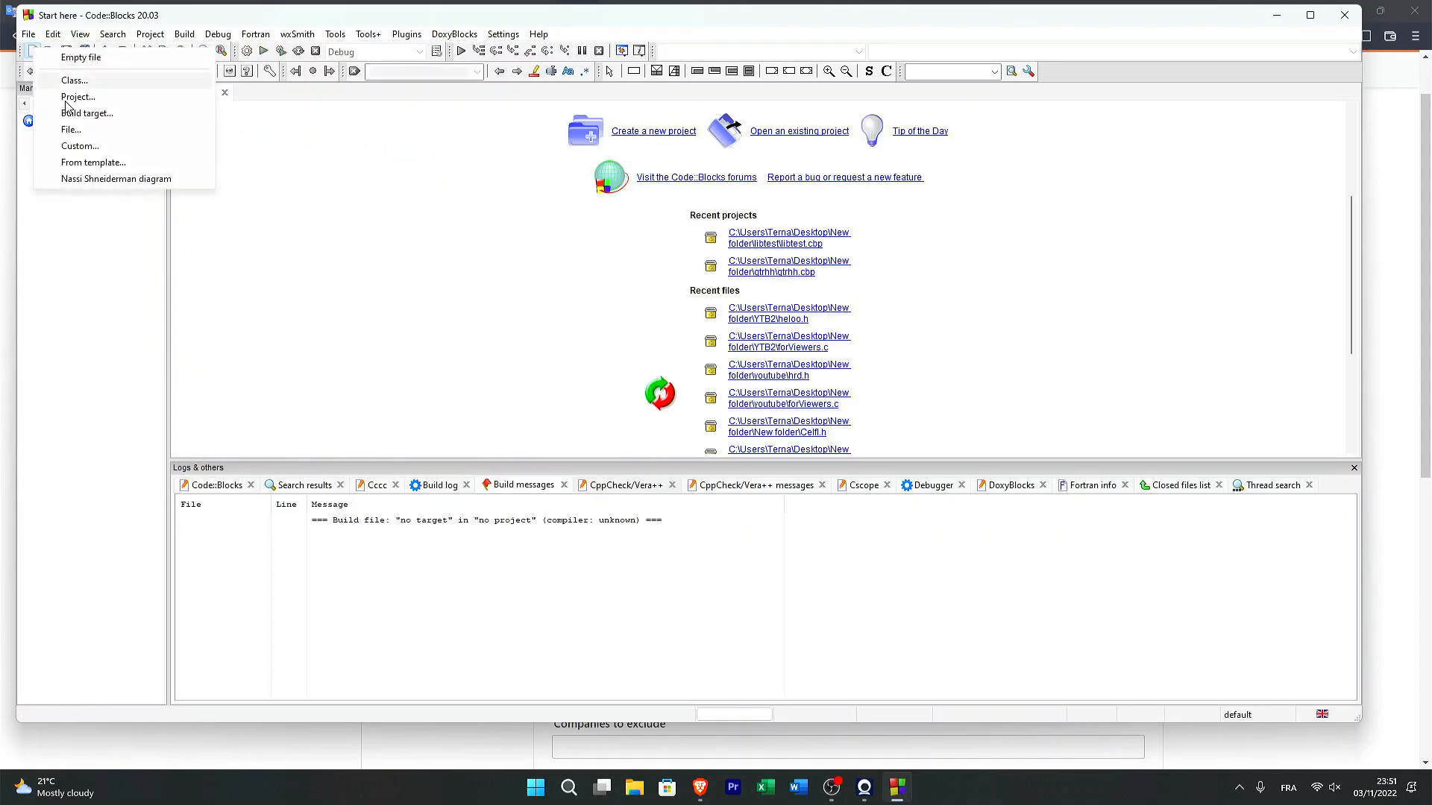
Step: Start the C/C++ source wizard from a template and browse for its save location
{"action": "left_click", "coordinate": [94, 162]}
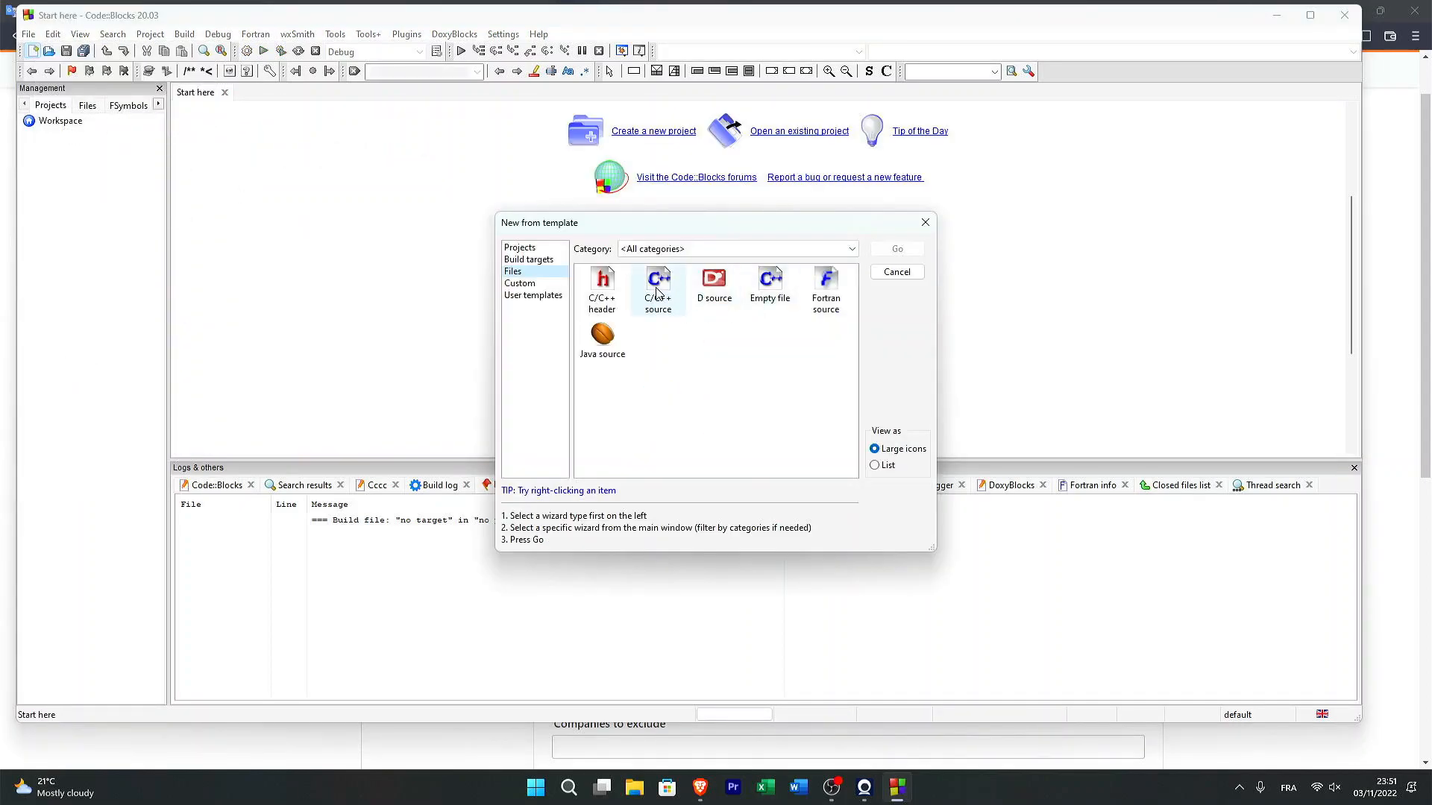
{"action": "double_click", "coordinate": [657, 288]}
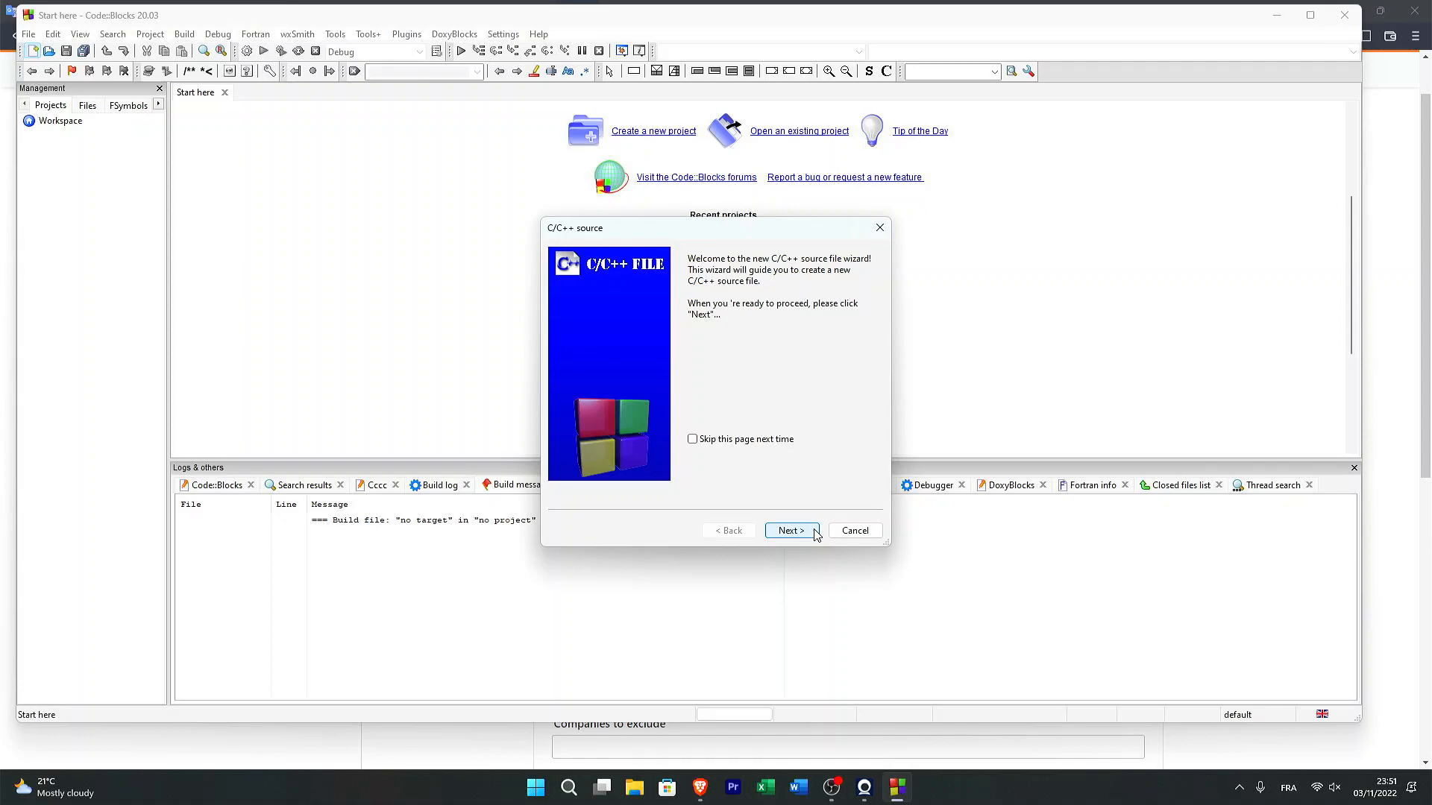
{"action": "left_click", "coordinate": [789, 530]}
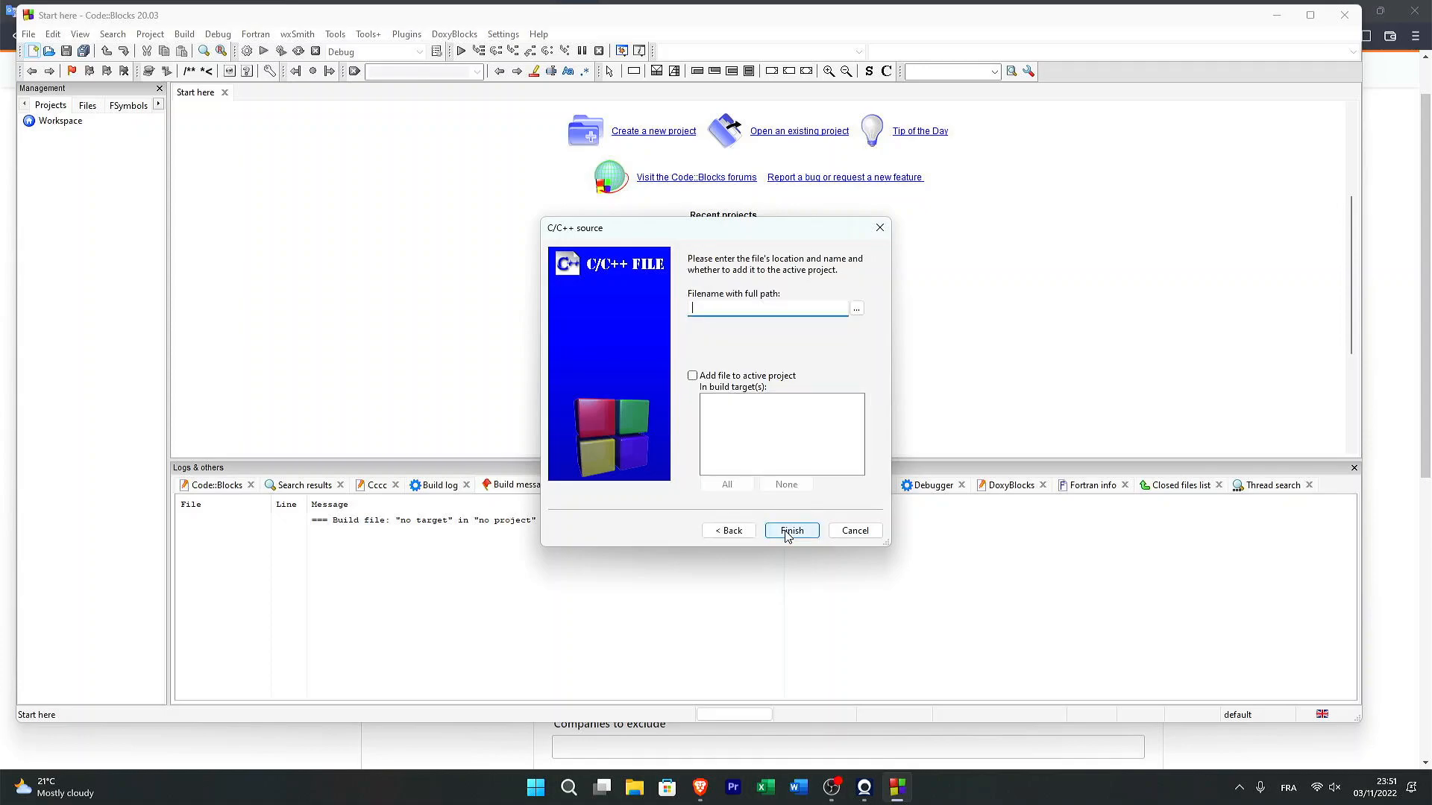
{"action": "left_click", "coordinate": [854, 309]}
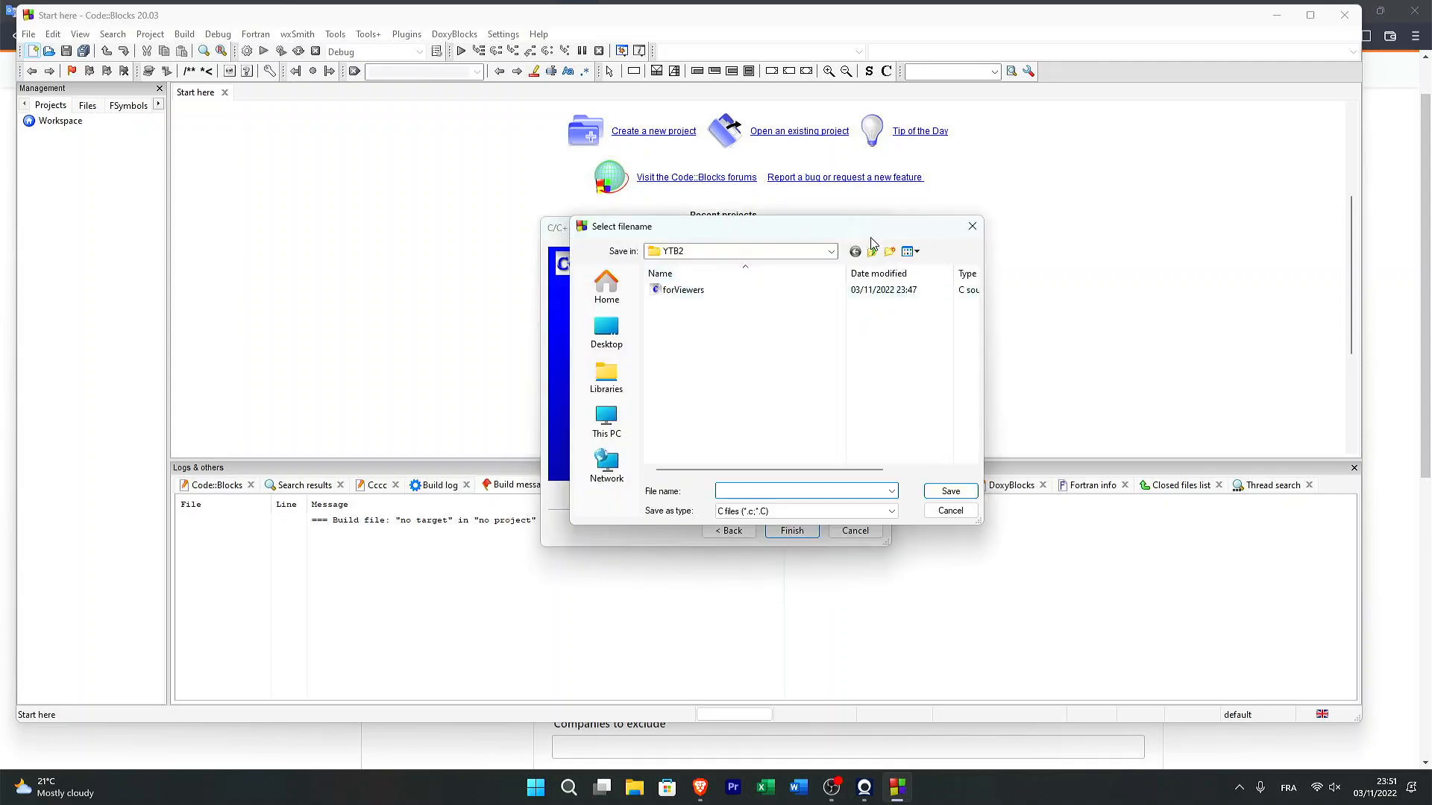
{"action": "mouse_move", "coordinate": [872, 252]}
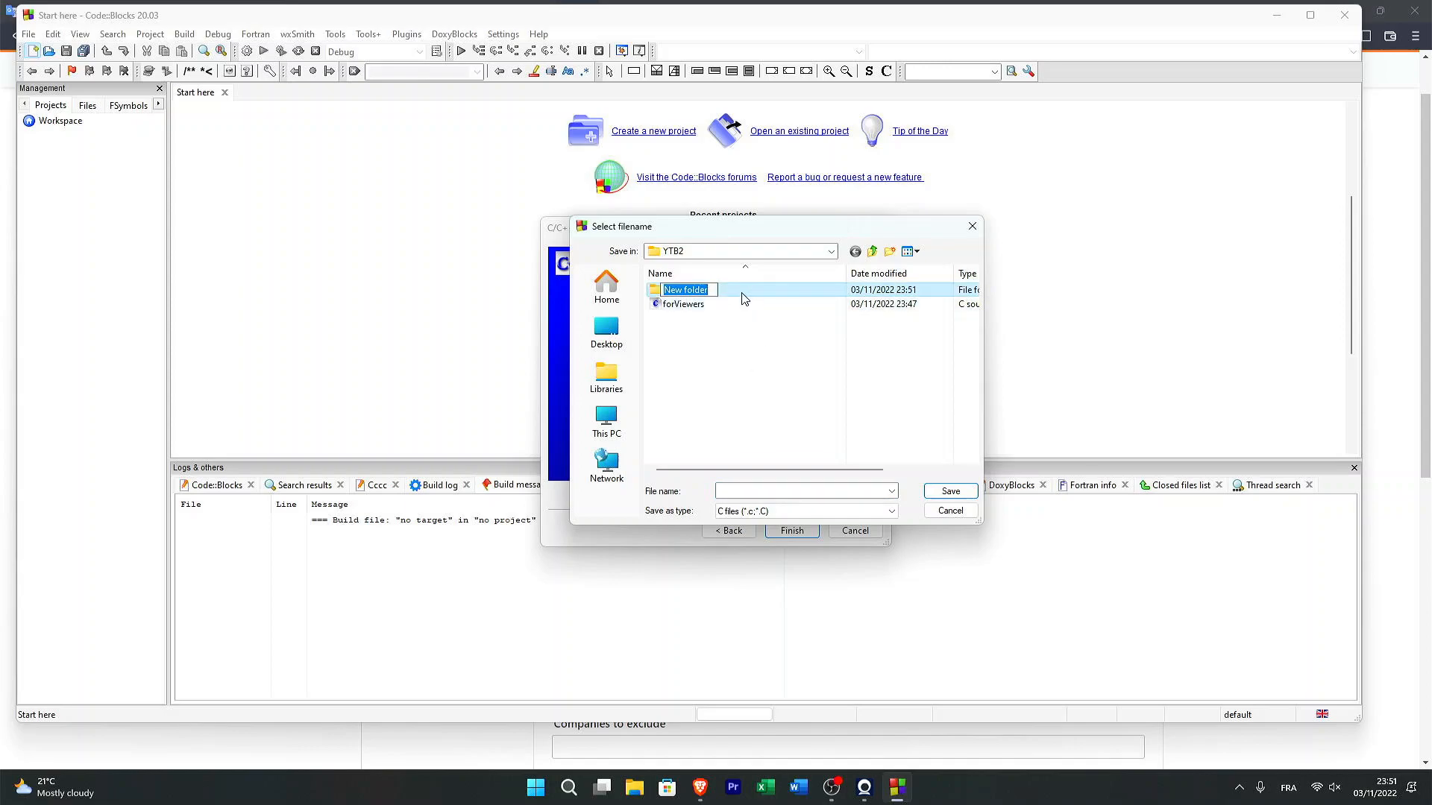
Step: Save ForViewers.c in New folder, enter the Hello Watcher code, and build and run it
{"action": "double_click", "coordinate": [685, 290]}
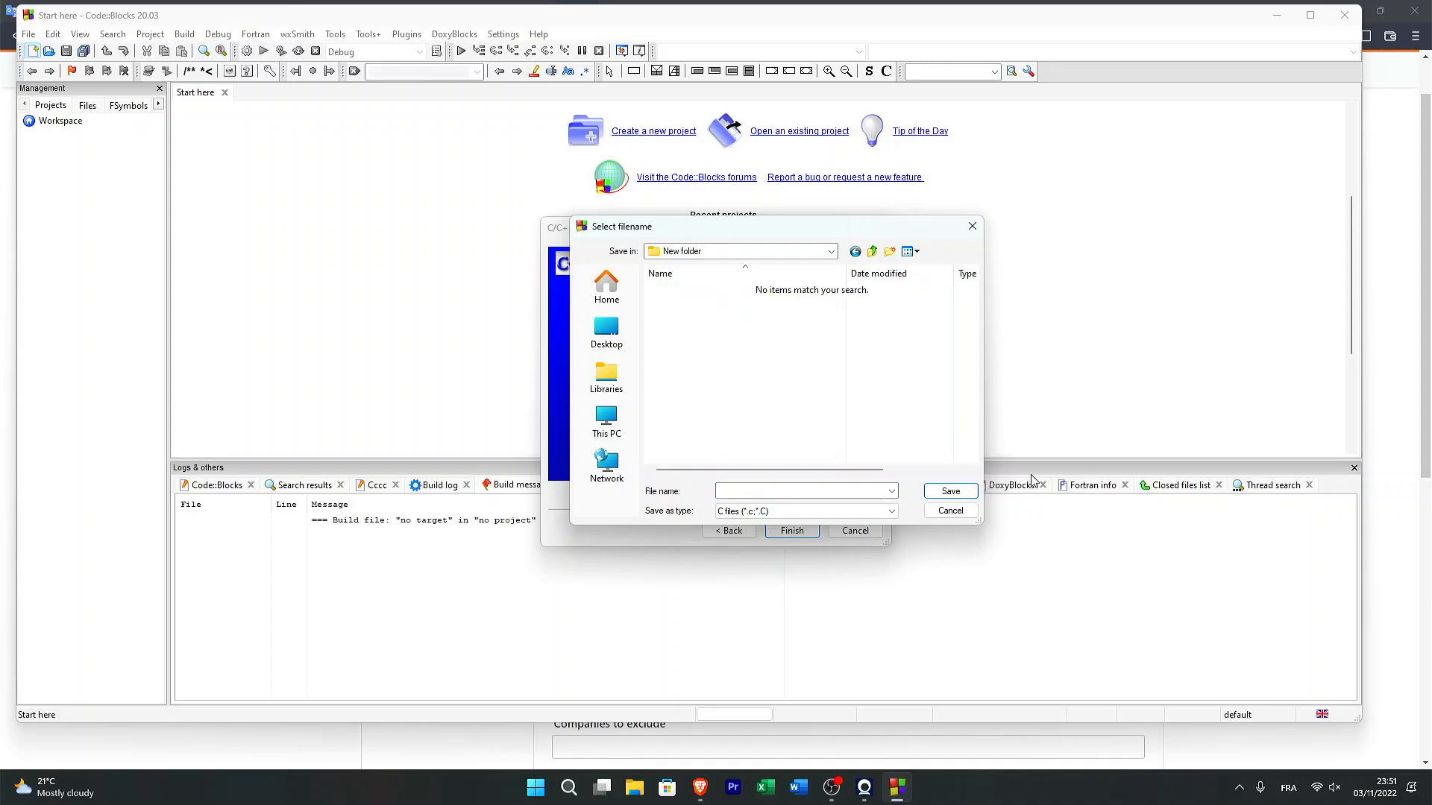
{"action": "left_click", "coordinate": [802, 492]}
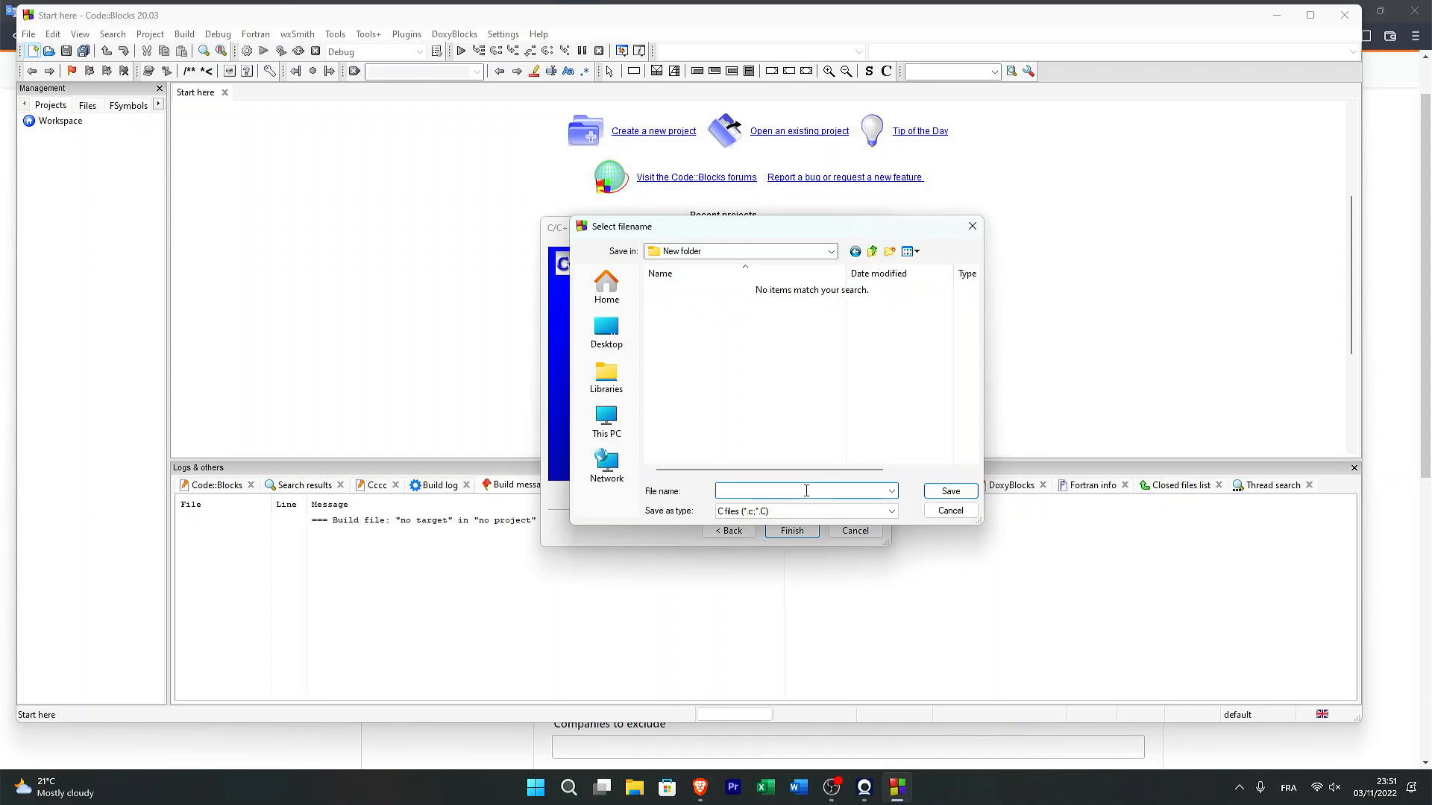
{"action": "type", "text": "ForV"}
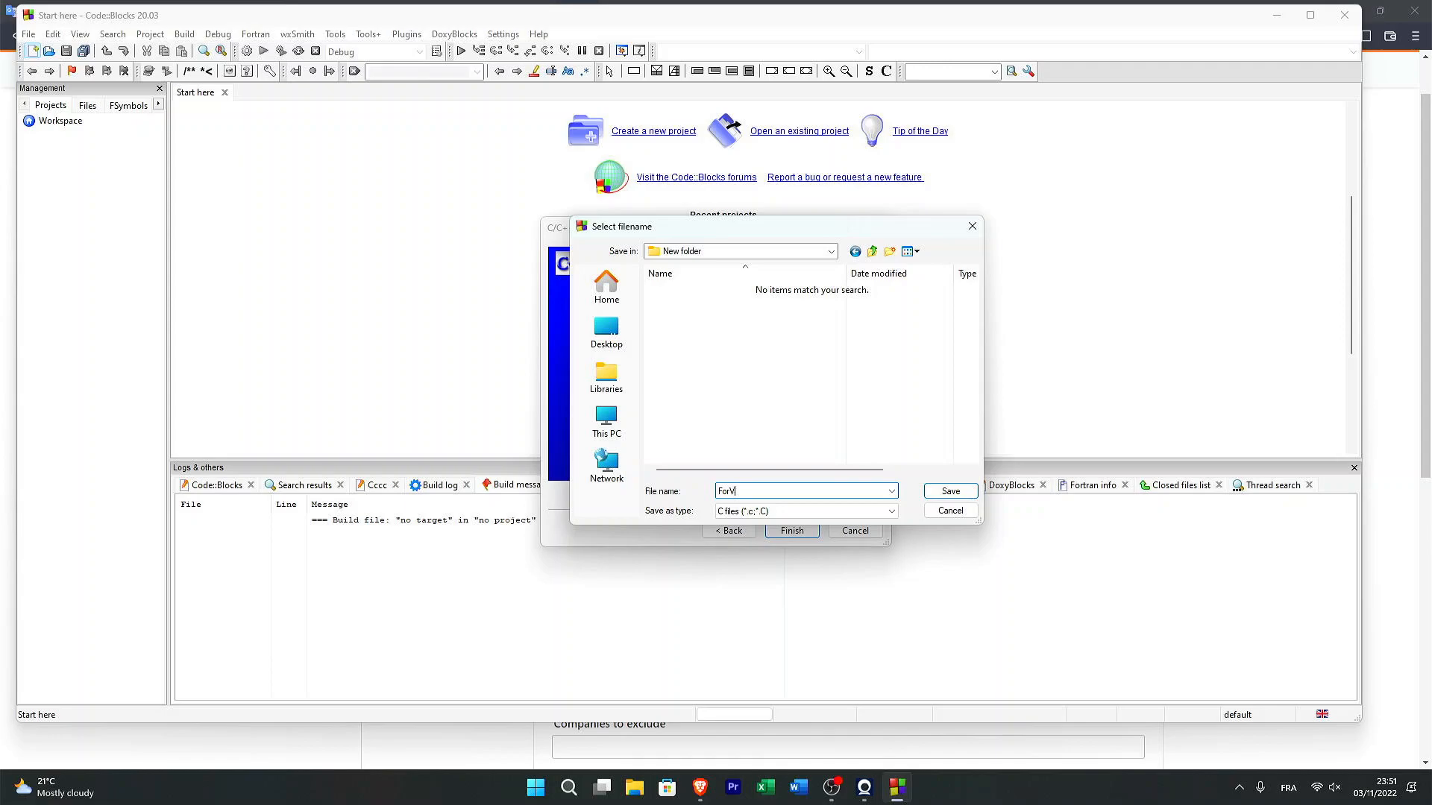
{"action": "type", "text": "iew"}
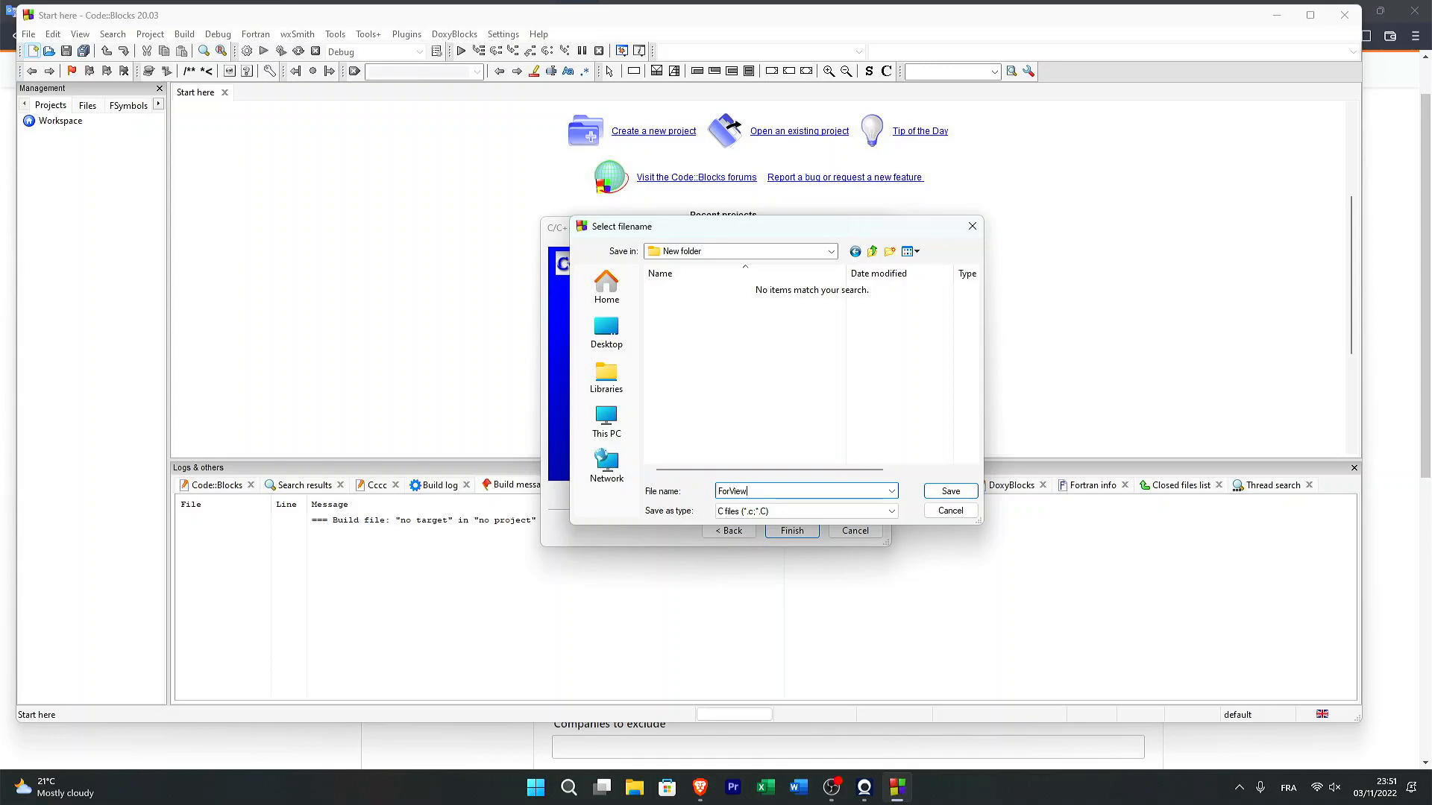
{"action": "left_click", "coordinate": [949, 491]}
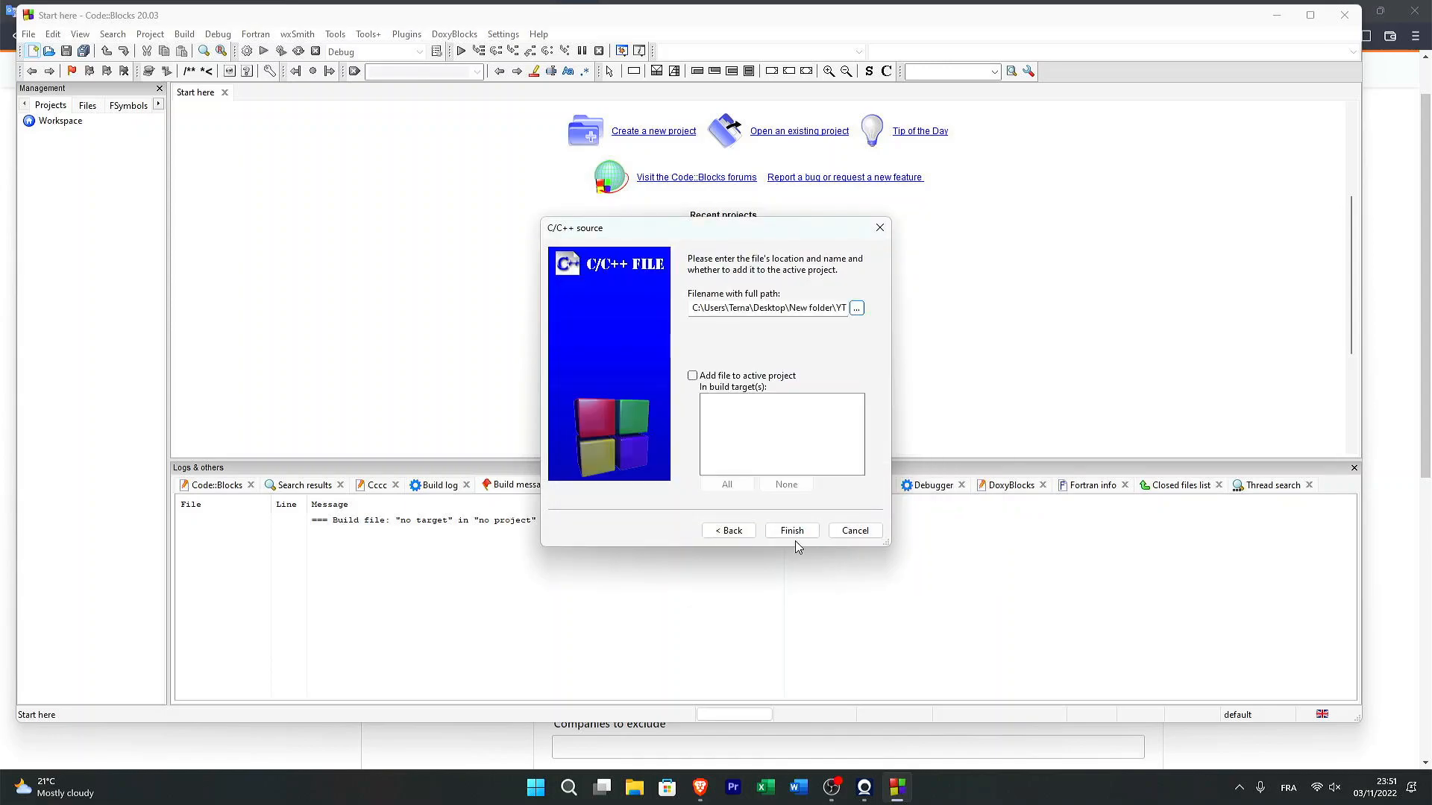
{"action": "left_click", "coordinate": [791, 530]}
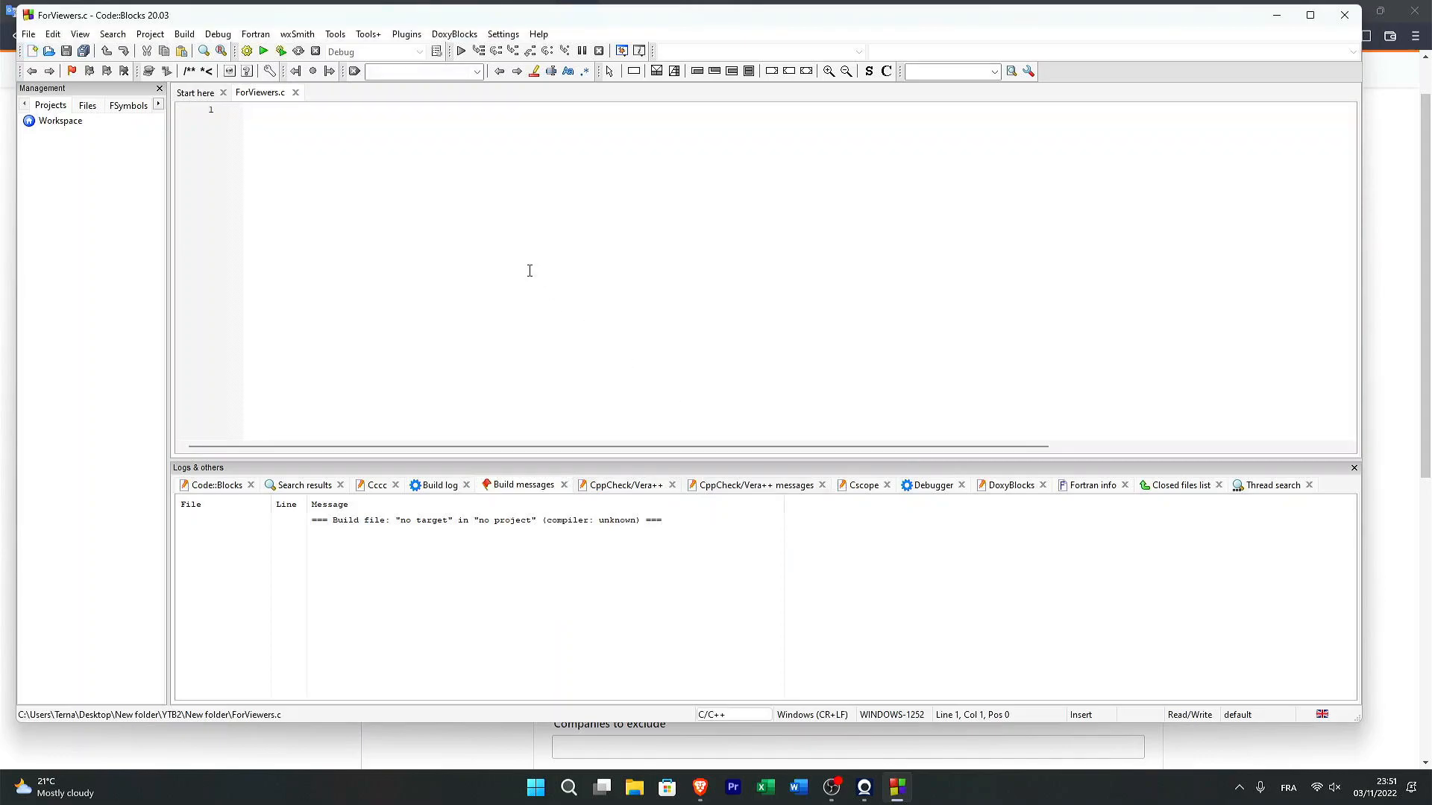
{"action": "type", "text": "#include <stdio.h>"}
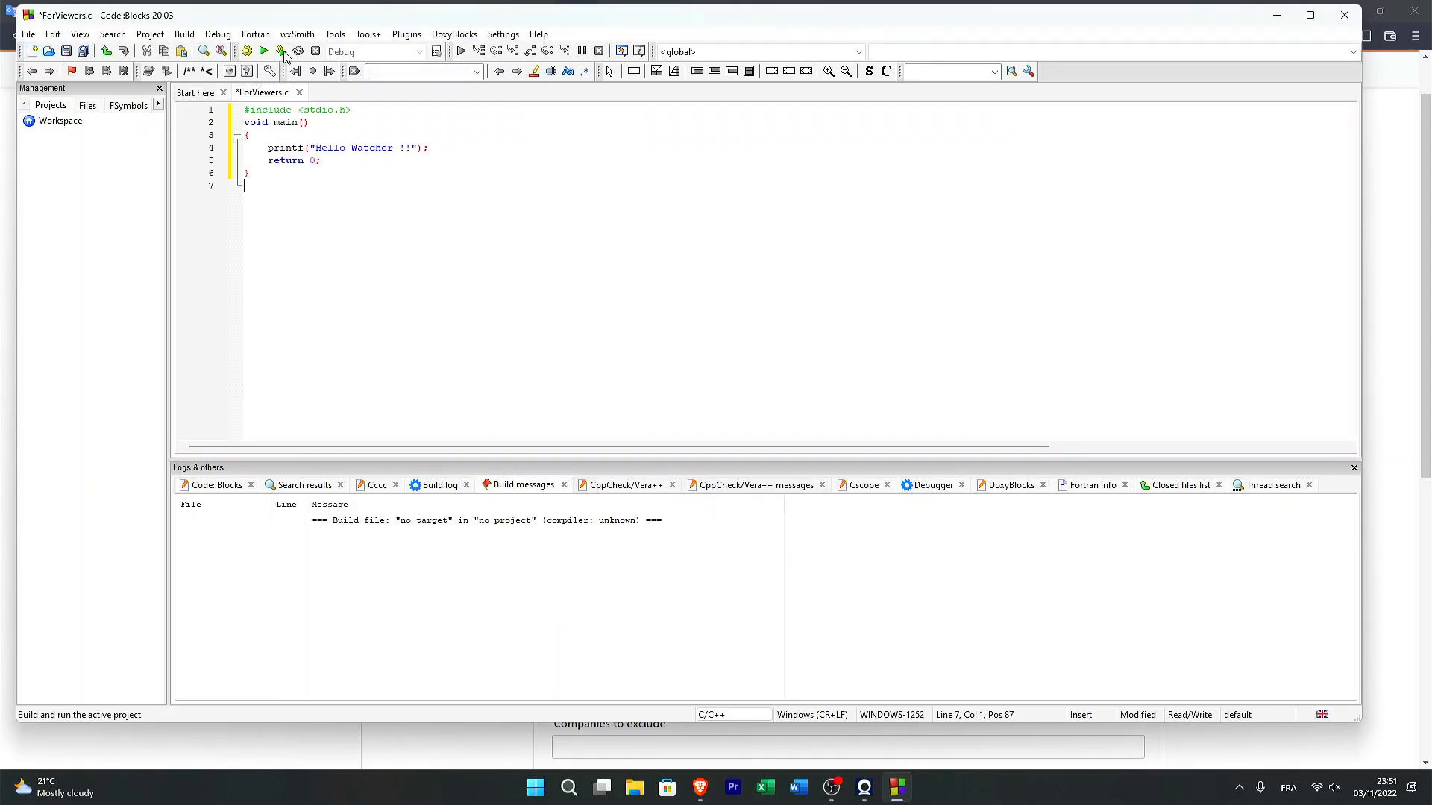
{"action": "left_click", "coordinate": [280, 51]}
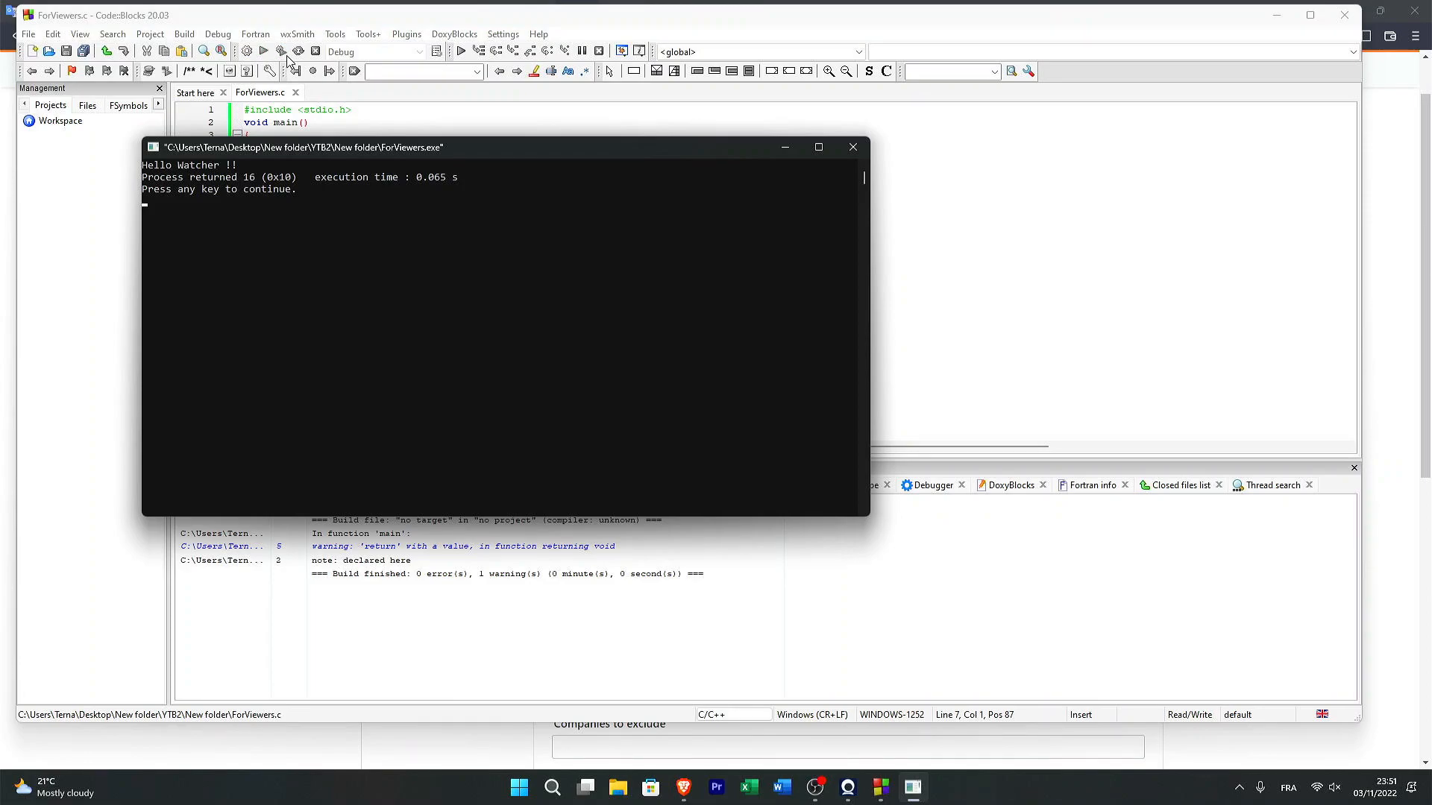
{"action": "mouse_move", "coordinate": [383, 154]}
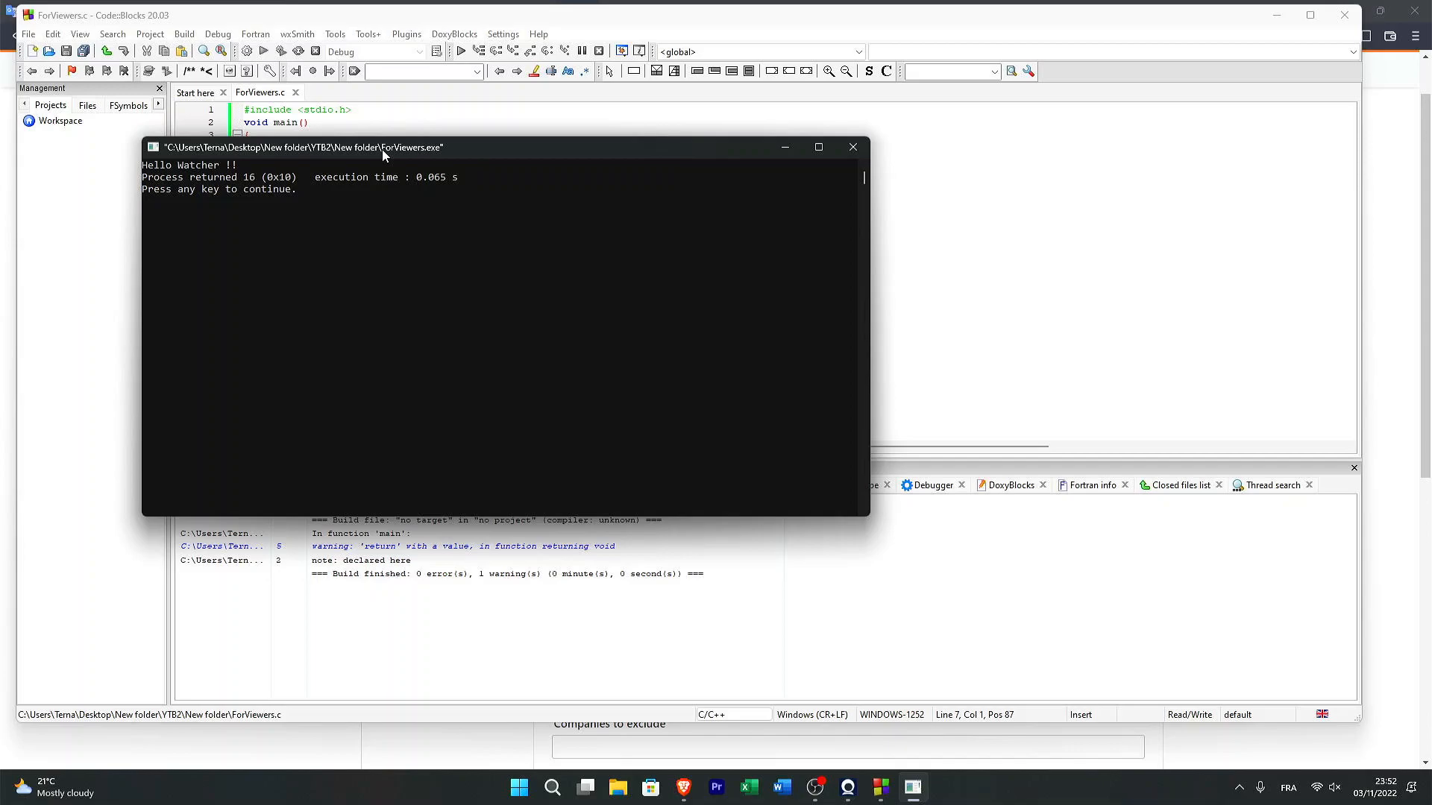
{"action": "mouse_move", "coordinate": [733, 522]}
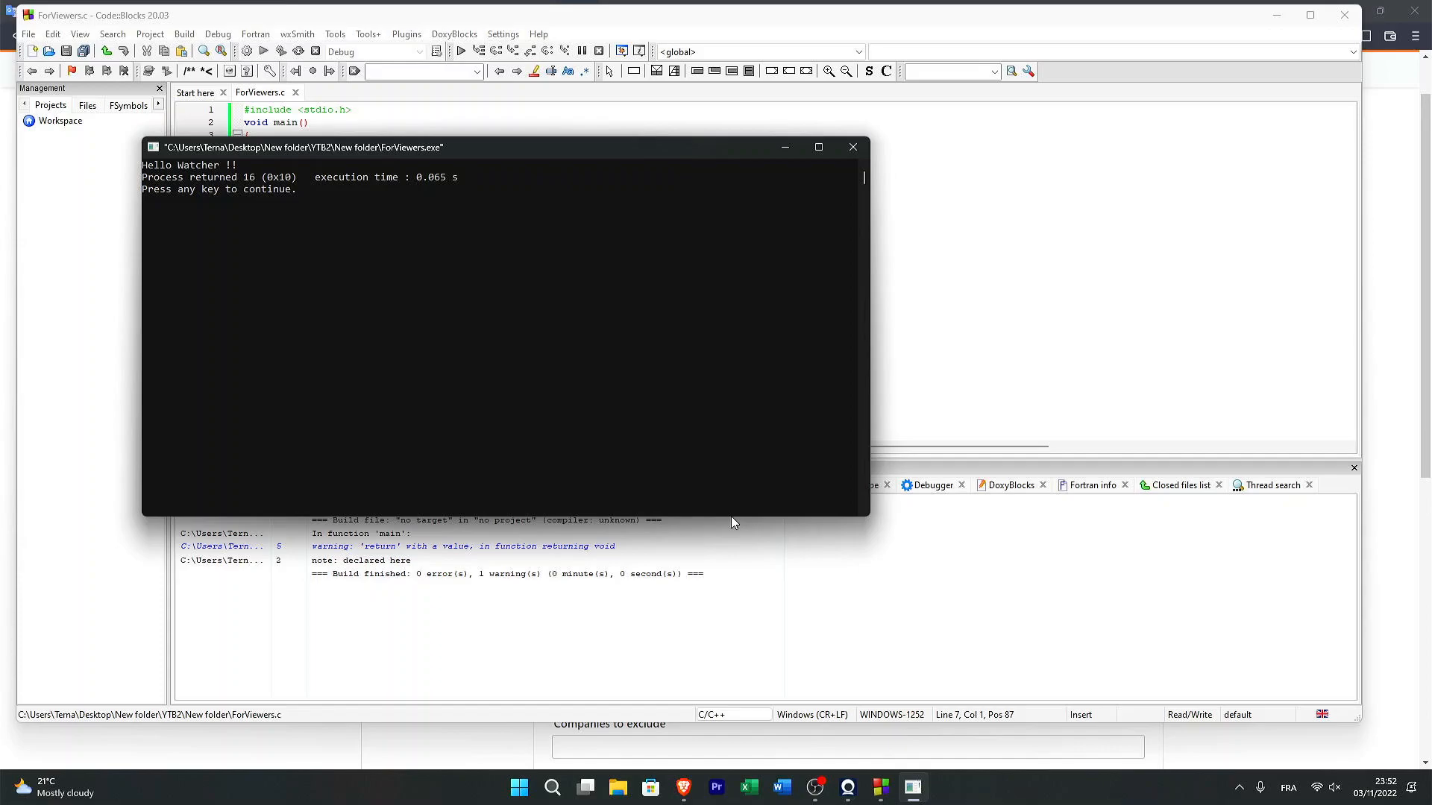